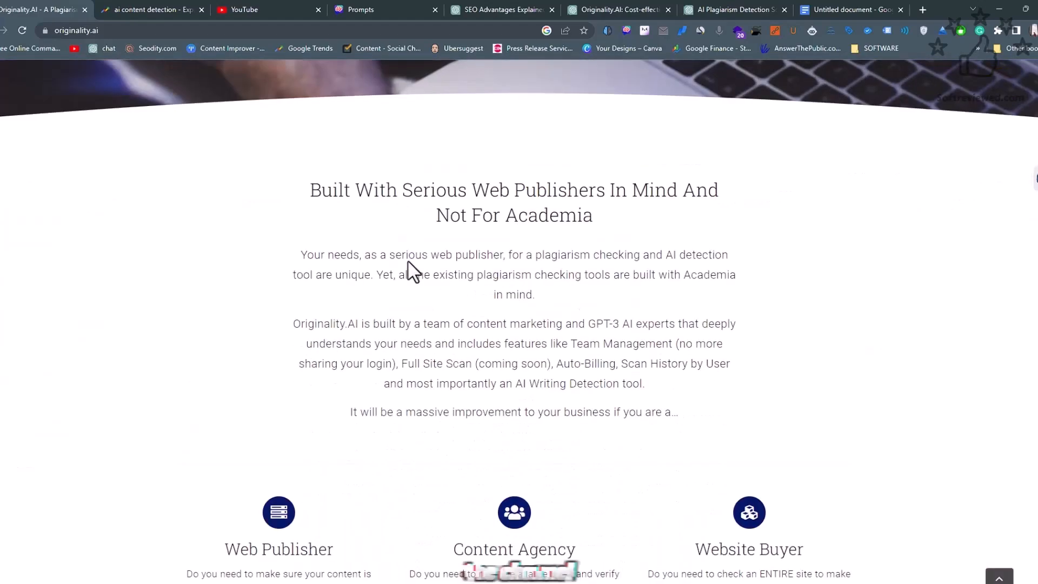
Browse the homepage's API integration and money-saving sections
scroll("down", 3)
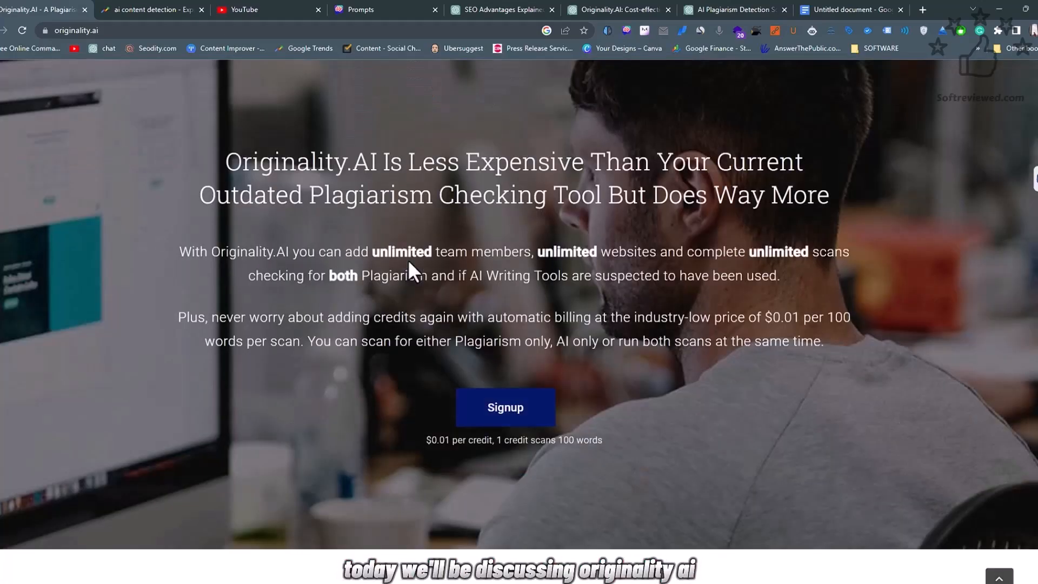
scroll("down", 3)
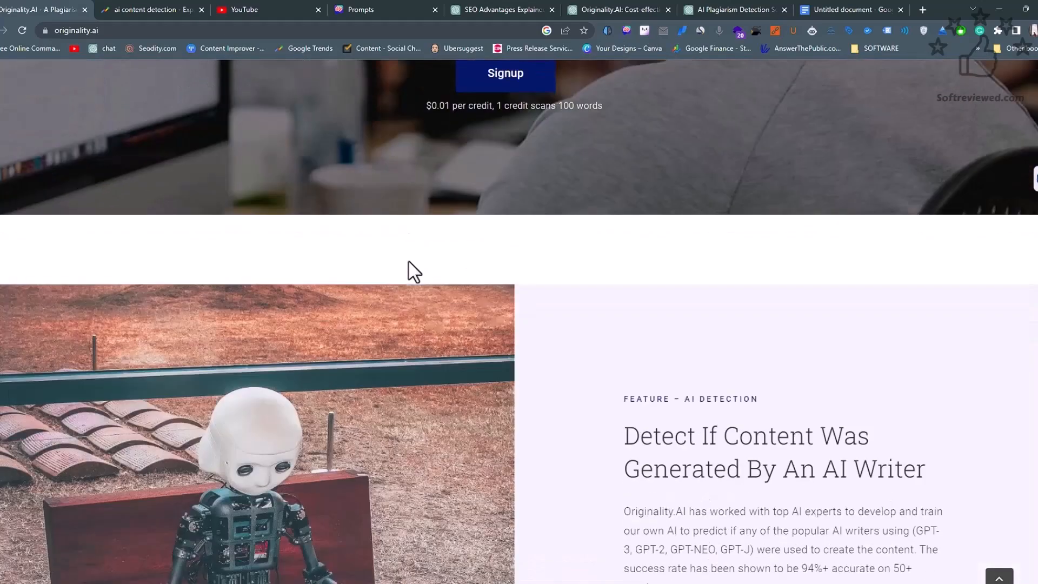
scroll("down", 3)
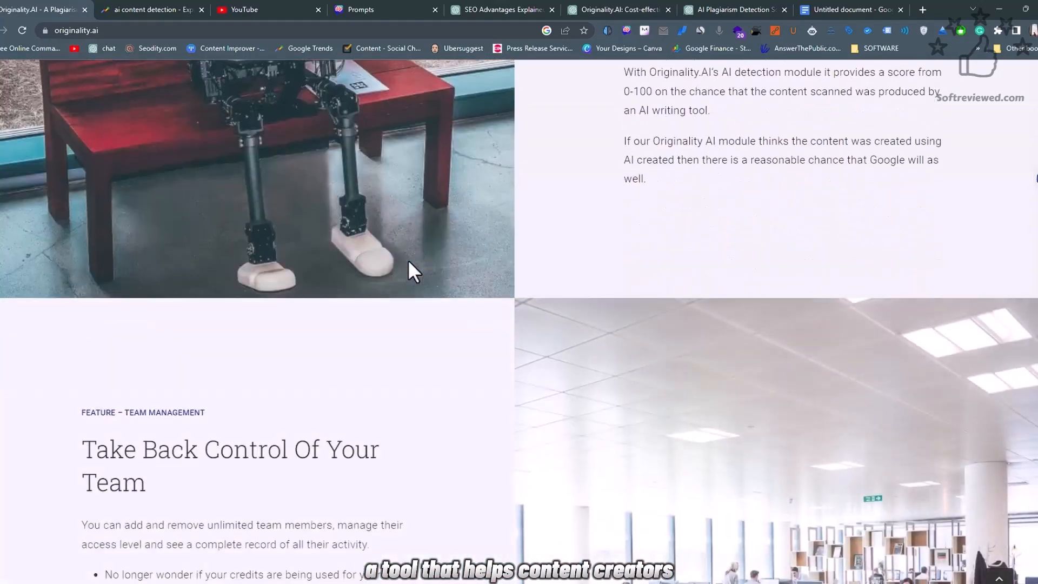
scroll("down", 3)
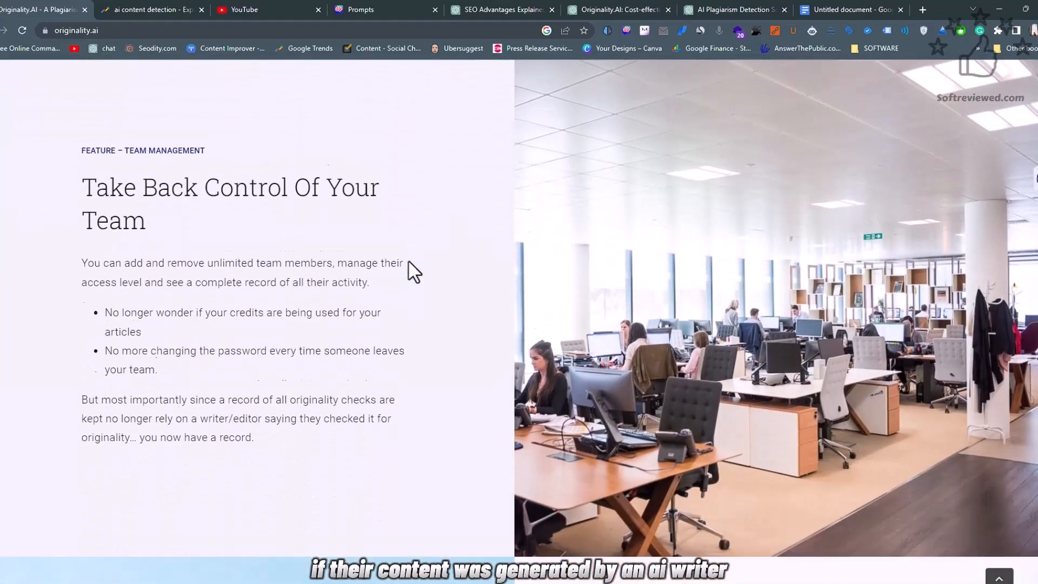
scroll("down", 3)
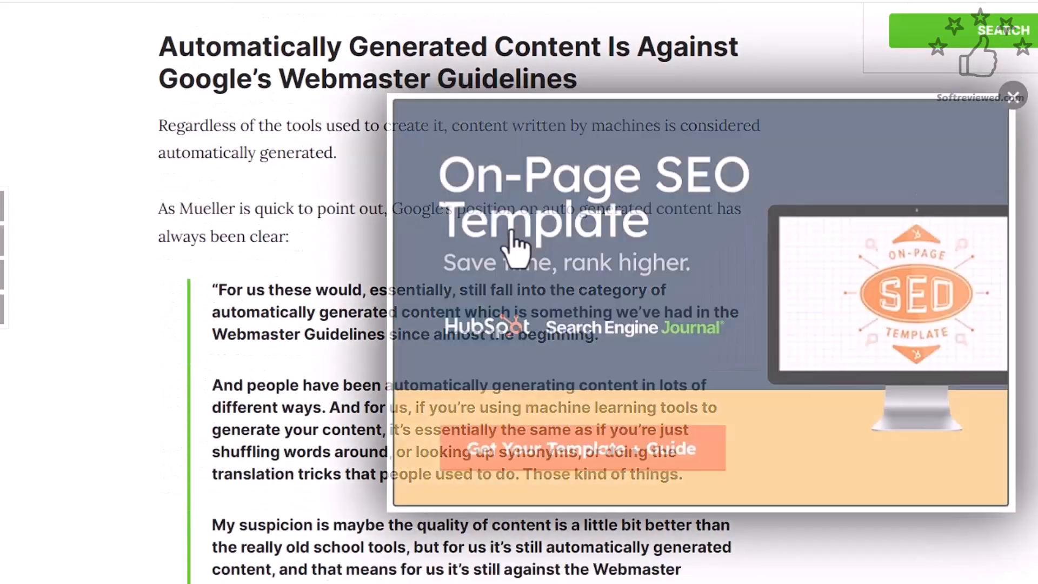
left_click(1012, 96)
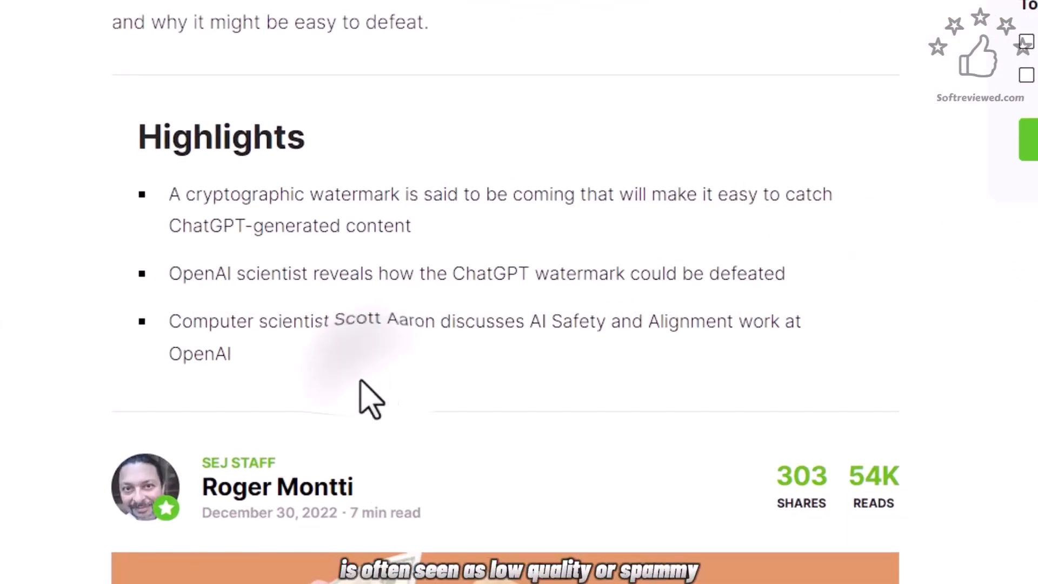
left_click_drag(169, 194, 231, 354)
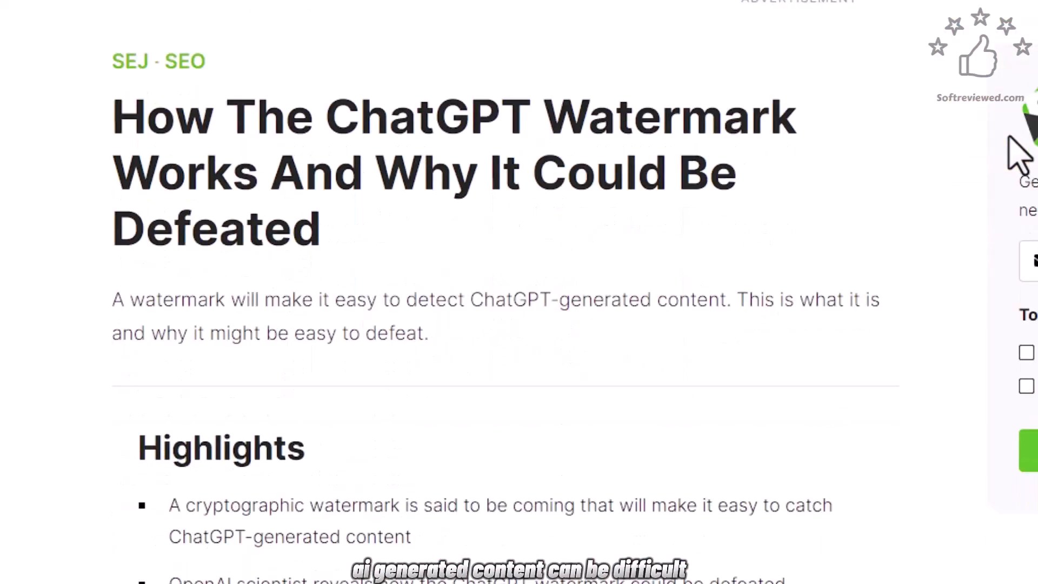
scroll("down", 3)
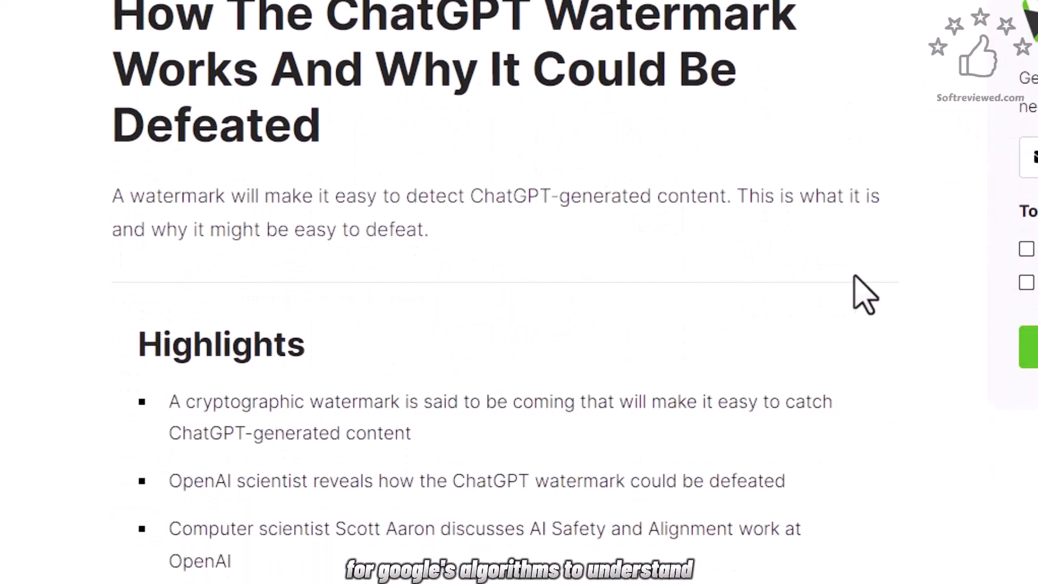
scroll("down", 3)
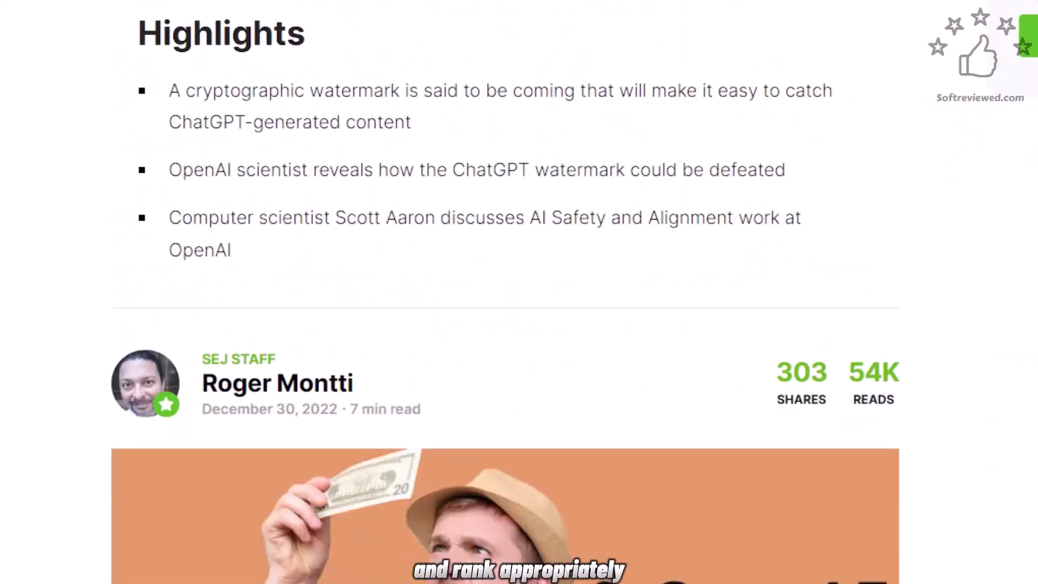
scroll("down", 3)
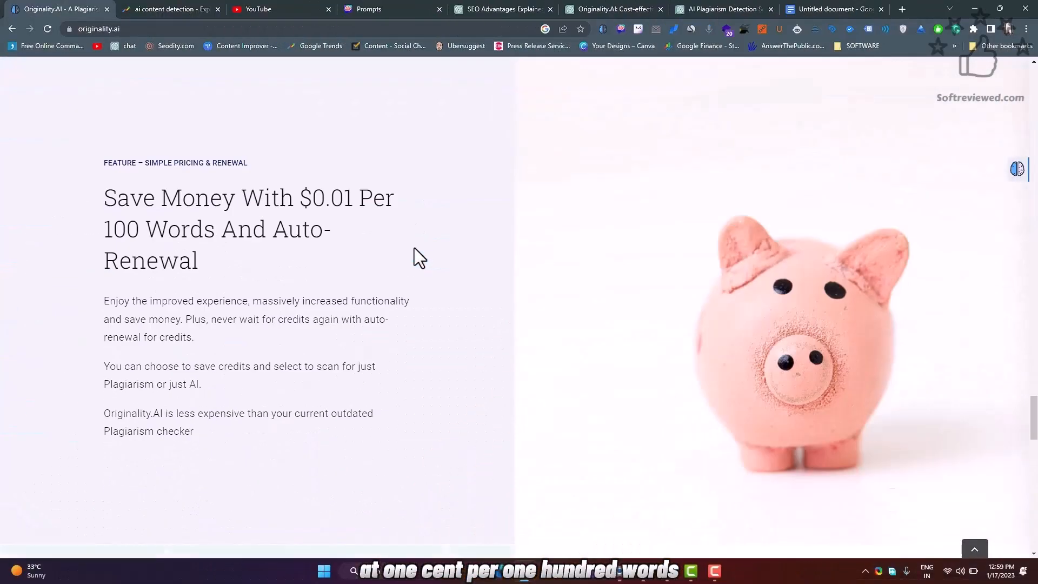
Scroll to the footer and back, reaching the GPT 3, GPT 3.5 and ChatGPT detection article
scroll("down", 3)
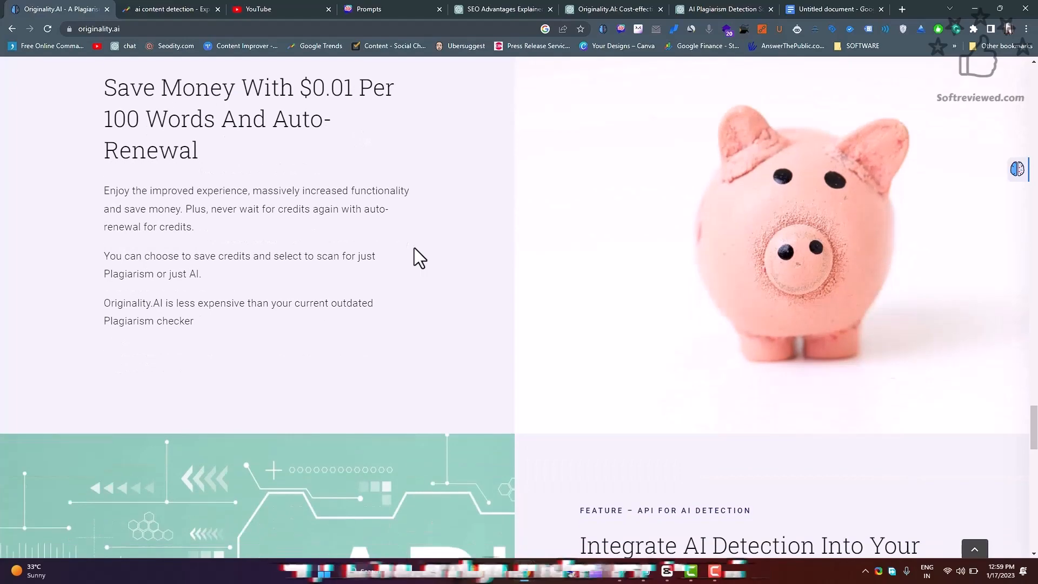
scroll("down", 3)
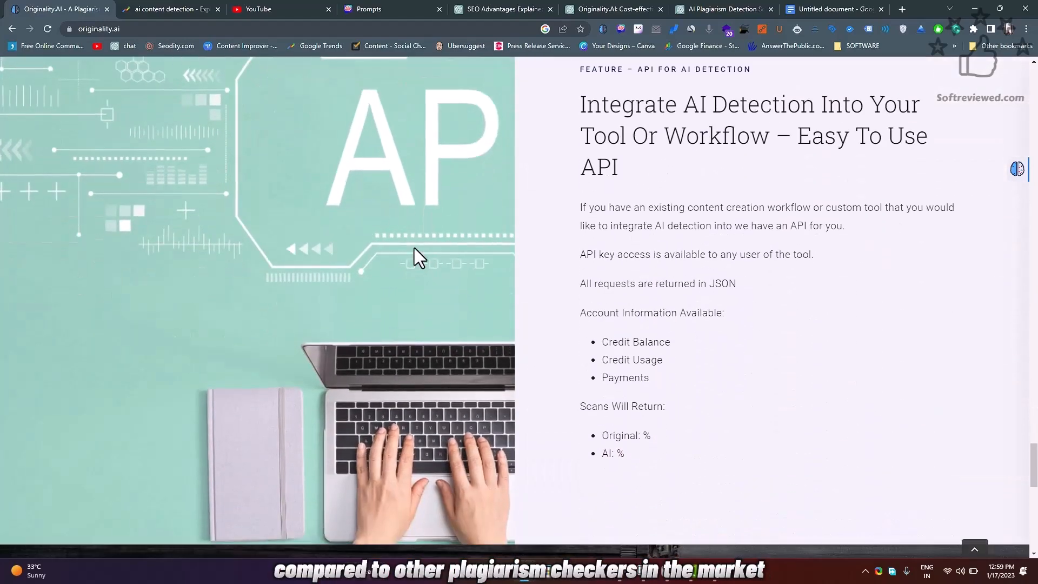
scroll("down", 3)
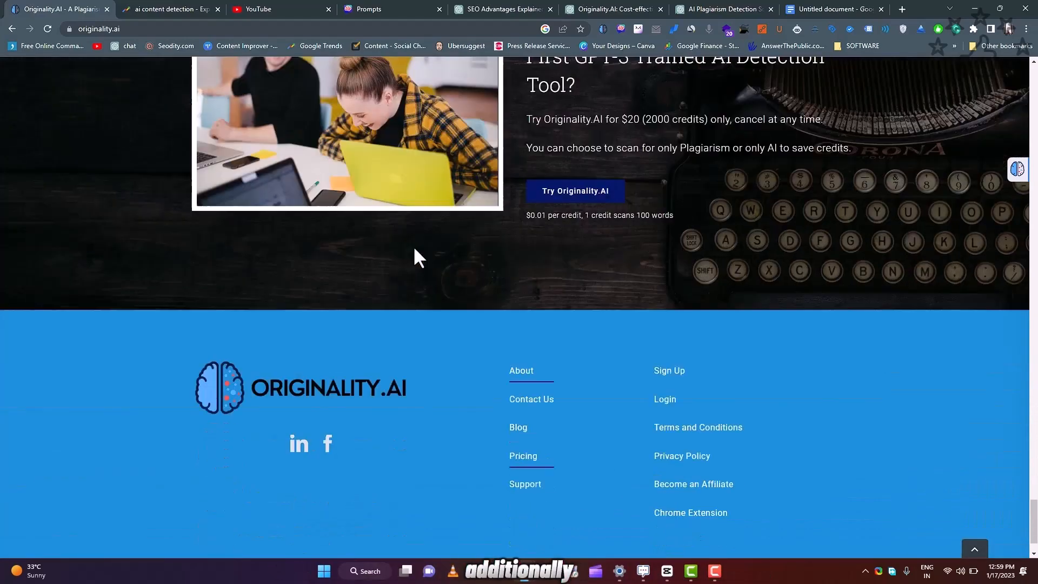
scroll("down", 3)
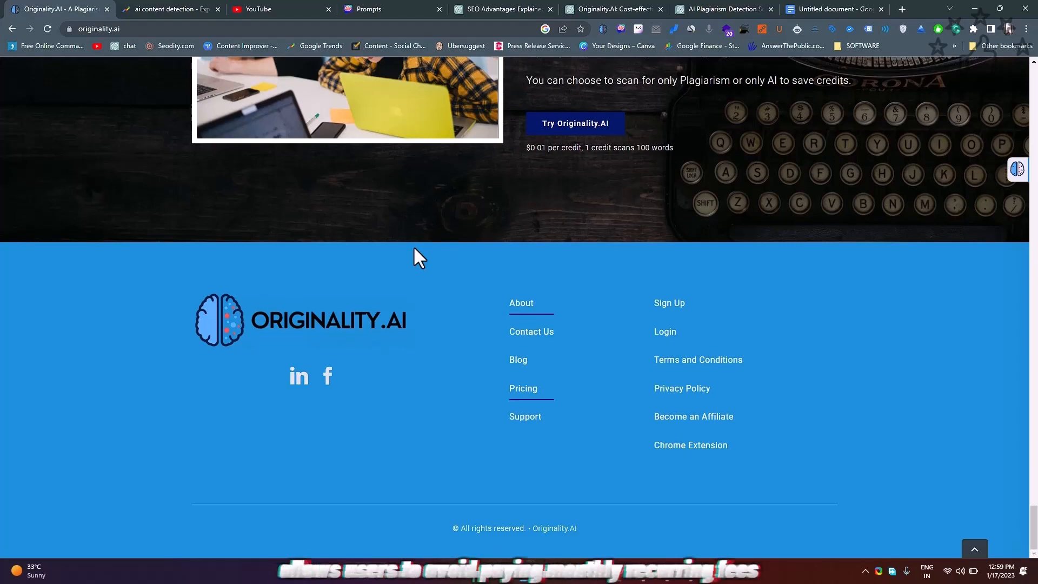
scroll("up", 3)
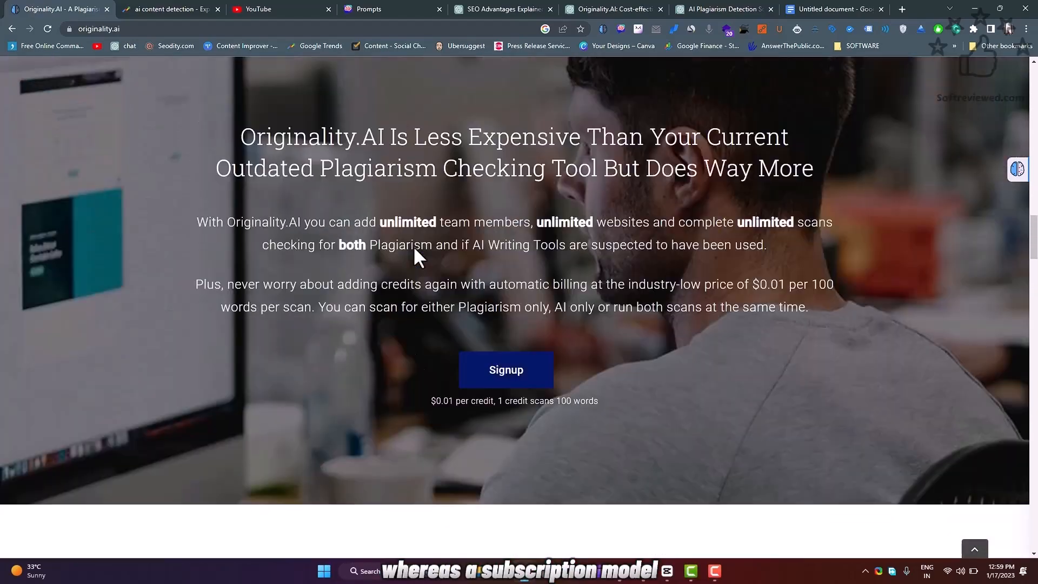
scroll("down", 3)
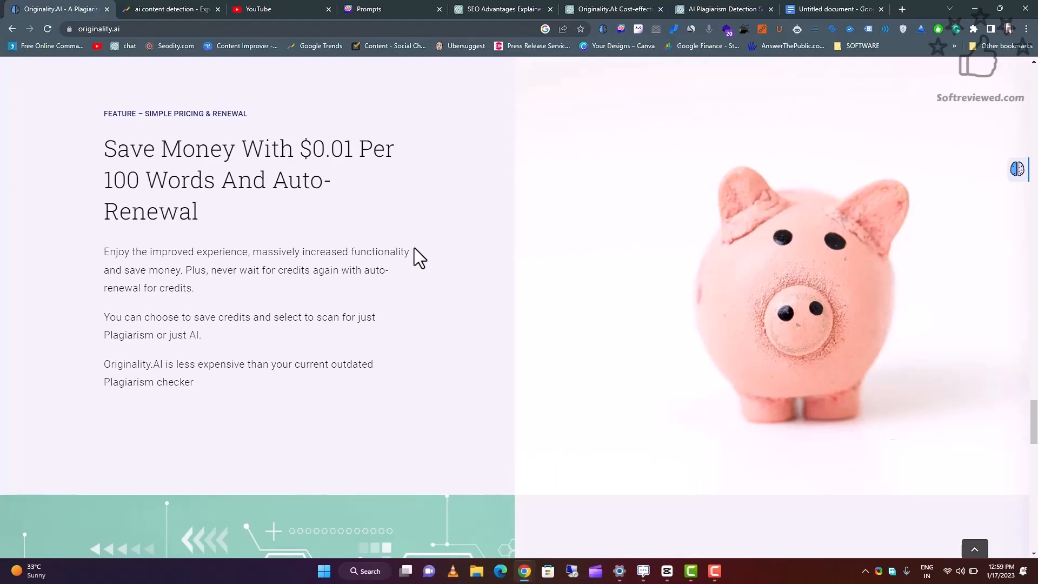
scroll("down", 3)
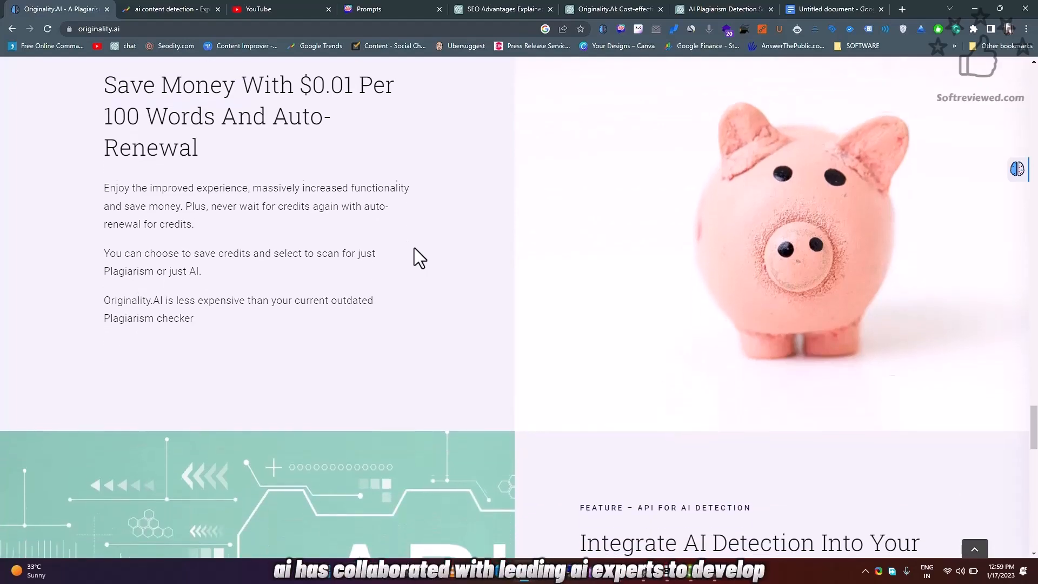
scroll("down", 3)
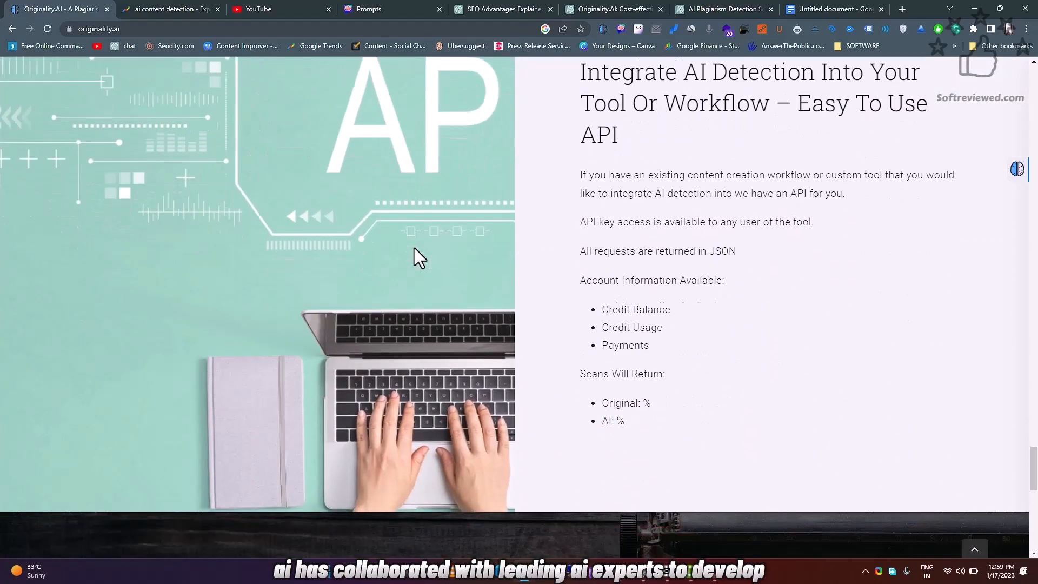
scroll("down", 3)
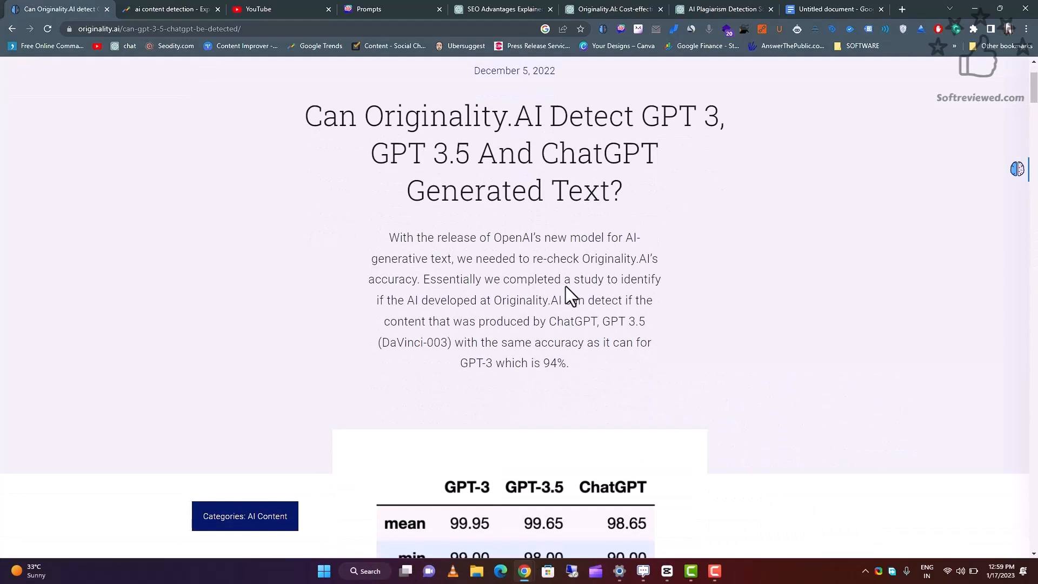
Read down through the GPT-3 detection article's results
scroll("down", 3)
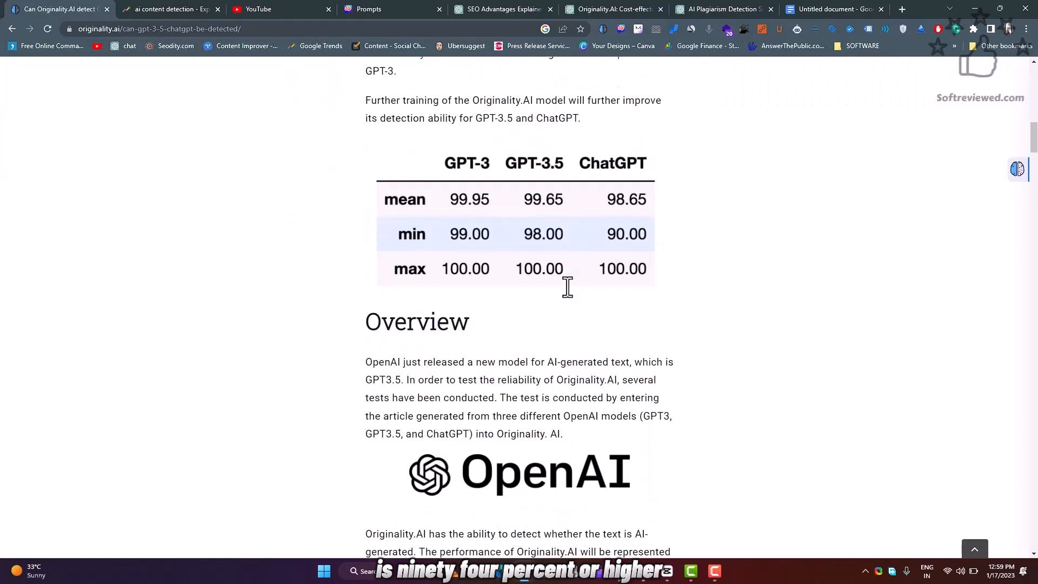
scroll("down", 3)
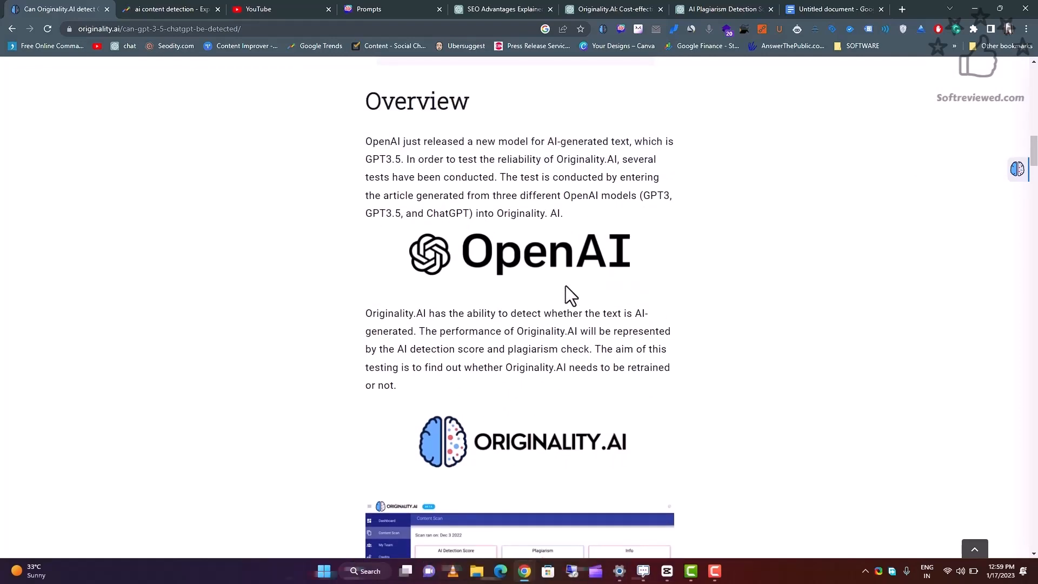
scroll("down", 3)
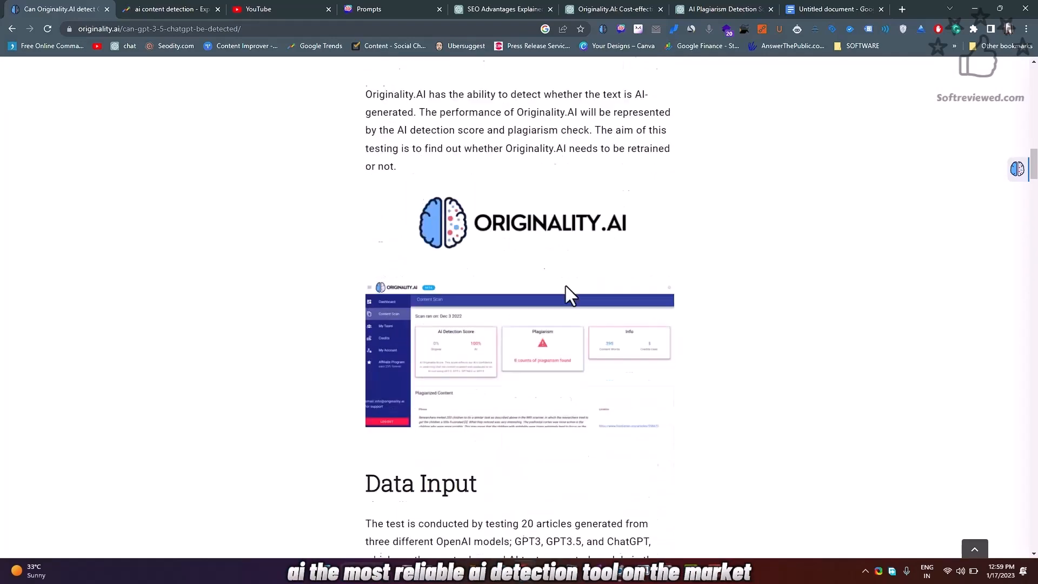
scroll("down", 3)
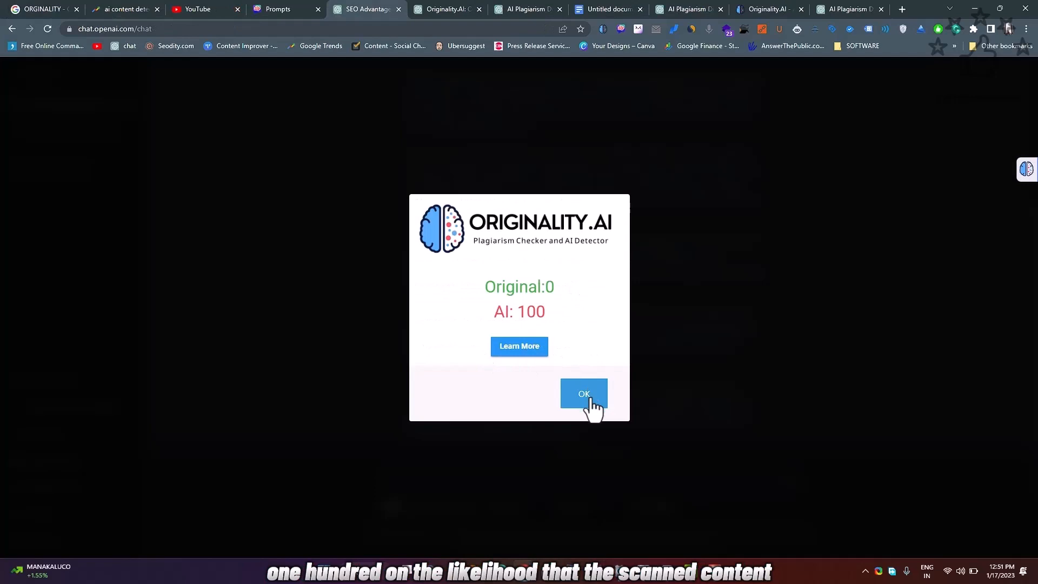
Dismiss the AI 100 score popup and reach the empty Team Members page
left_click(584, 393)
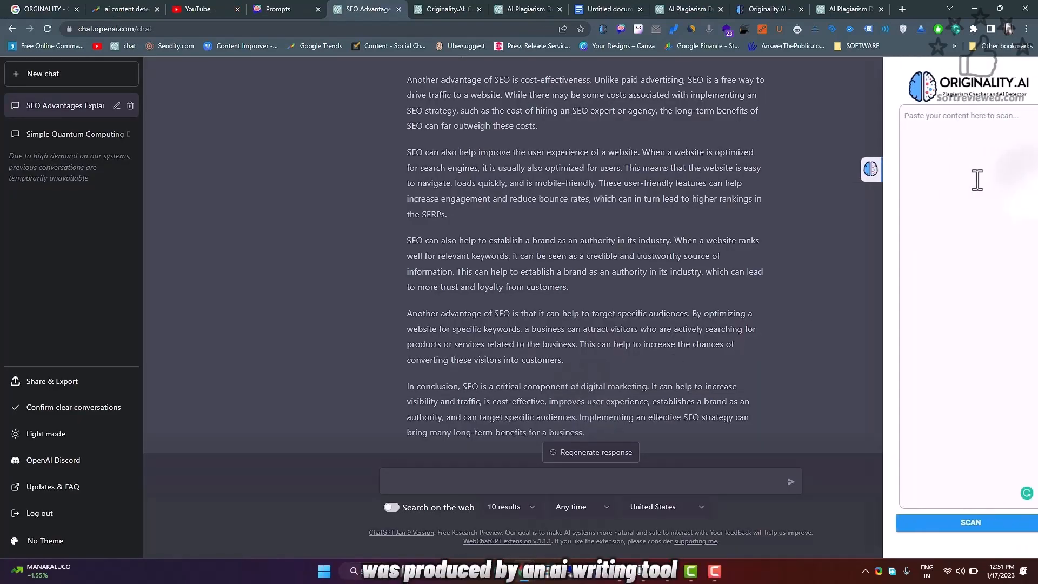
left_click(56, 9)
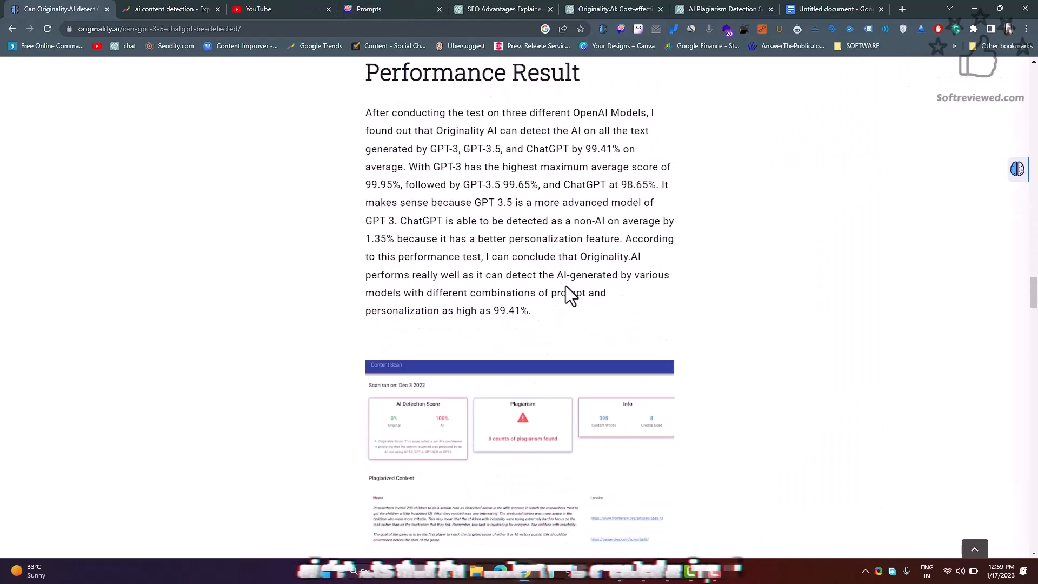
scroll("down", 3)
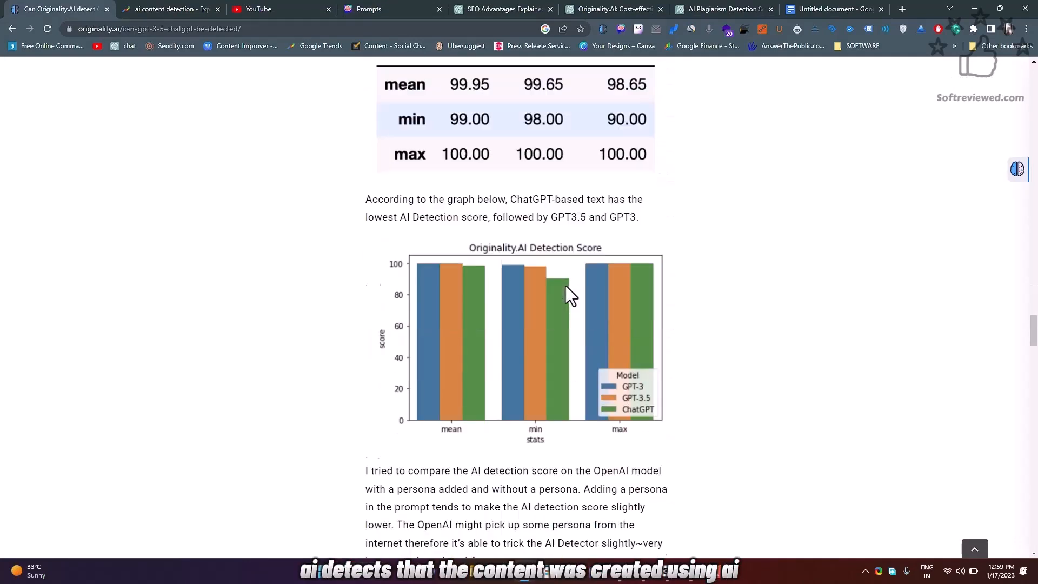
scroll("down", 3)
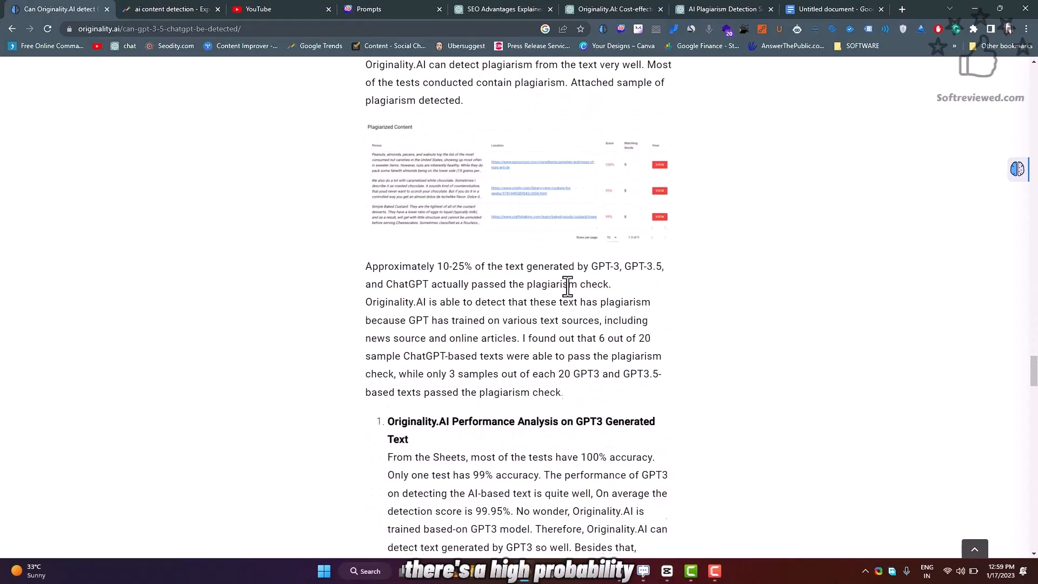
scroll("down", 3)
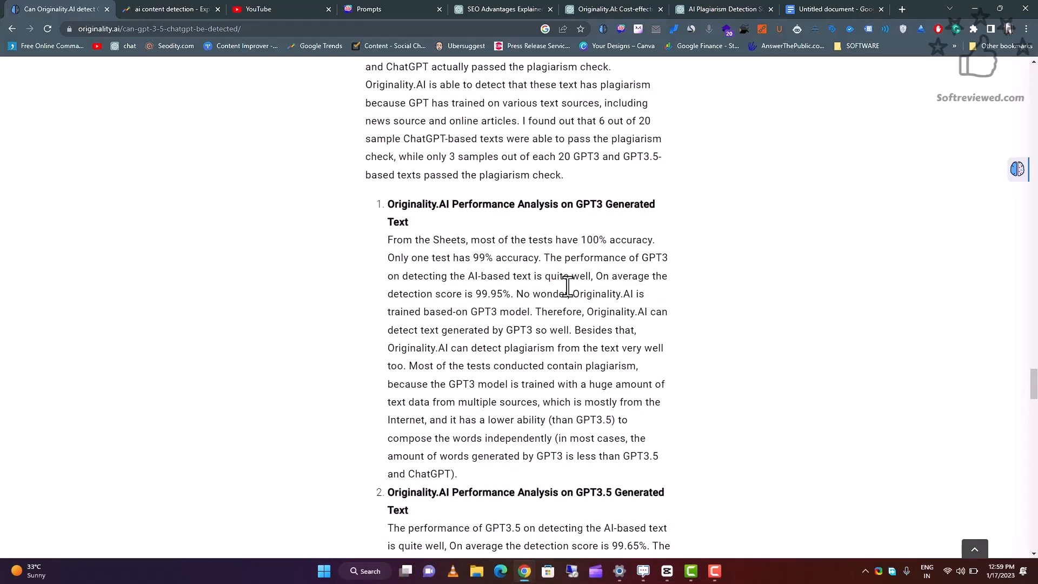
scroll("down", 3)
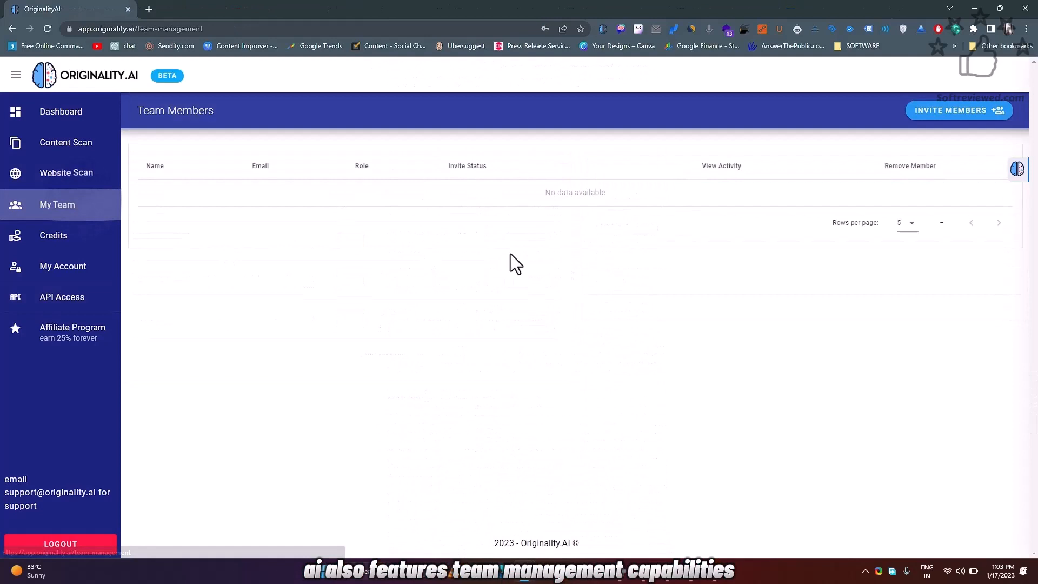
Open and close the New Team Member invite form, then view the dashboard's recent scans
left_click(959, 110)
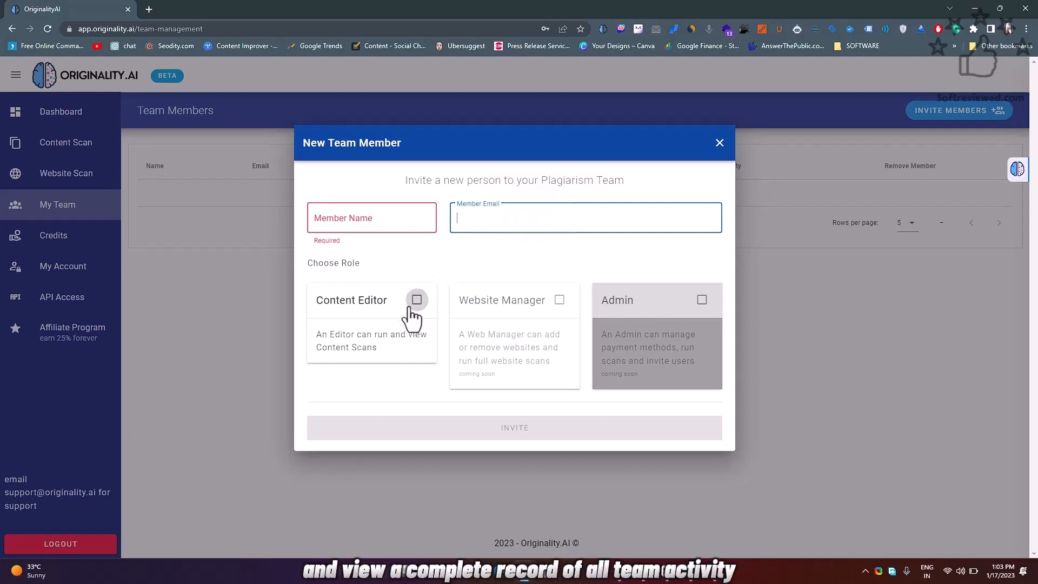
mouse_move(657, 311)
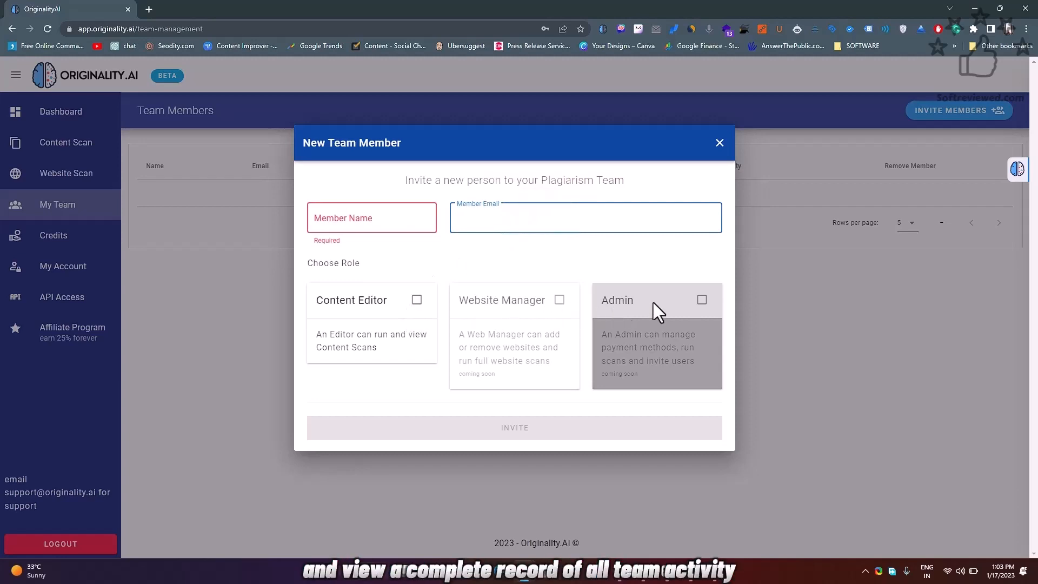
mouse_move(718, 157)
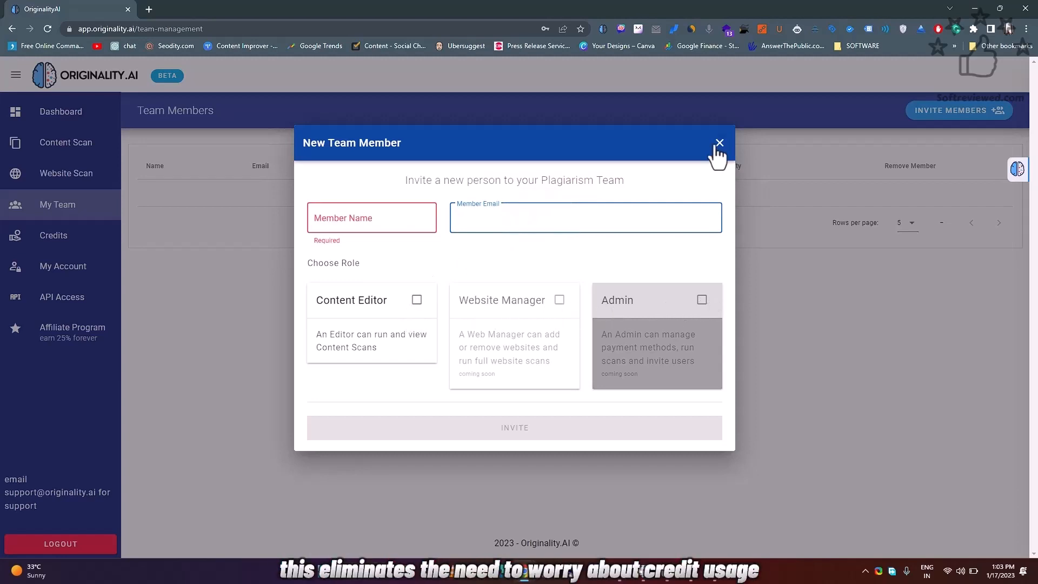
left_click(720, 142)
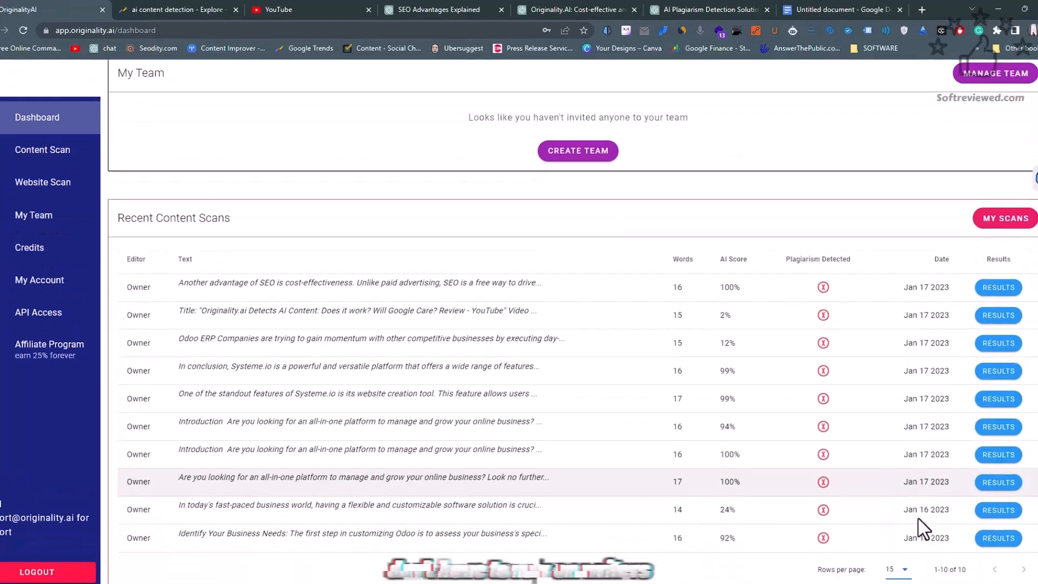
scroll("down", 3)
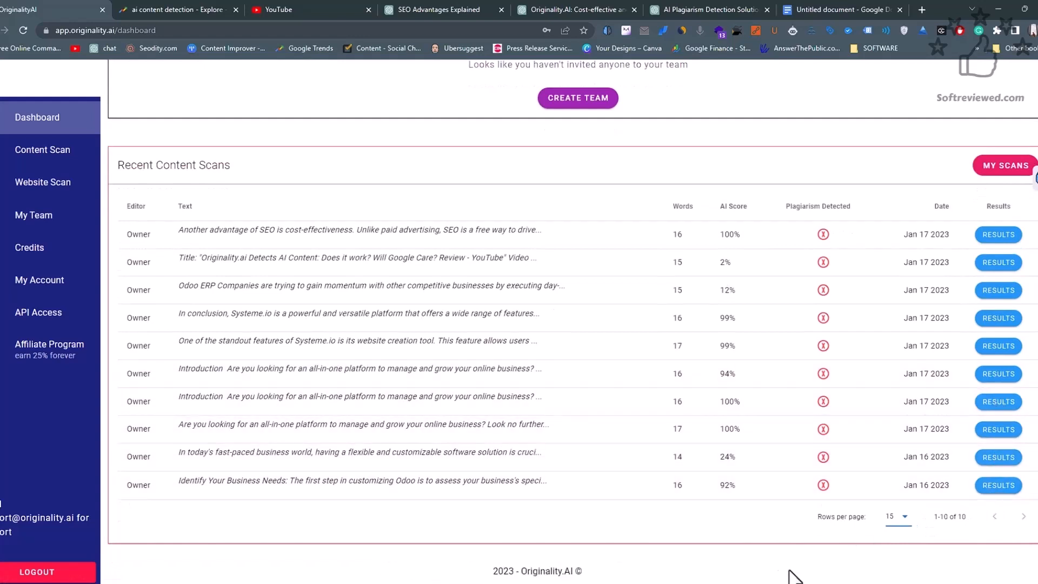
mouse_move(318, 85)
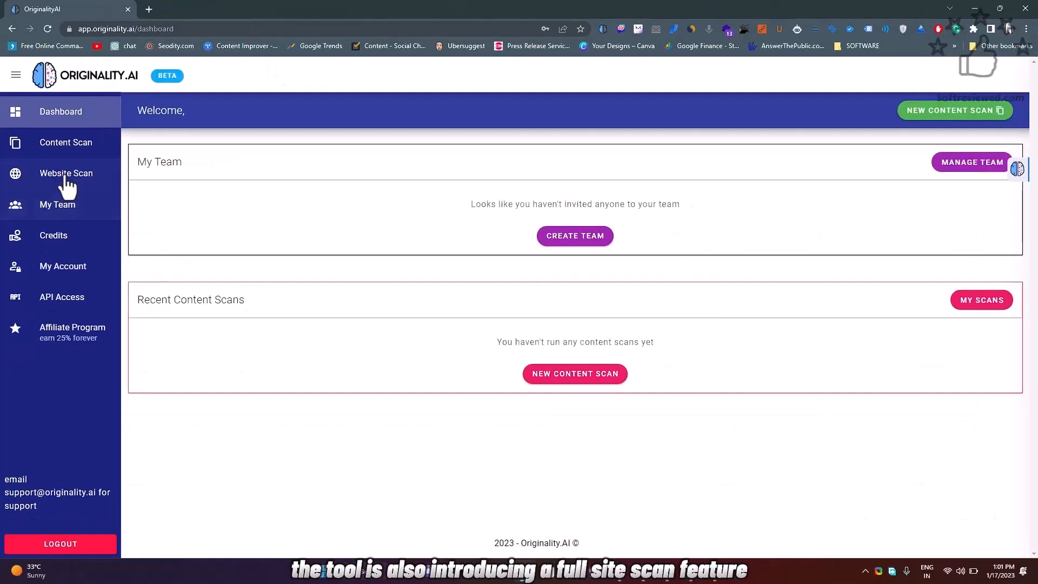
Scan softreviewed.com/ and scroll its 22 pages of original and AI percentages
left_click(65, 173)
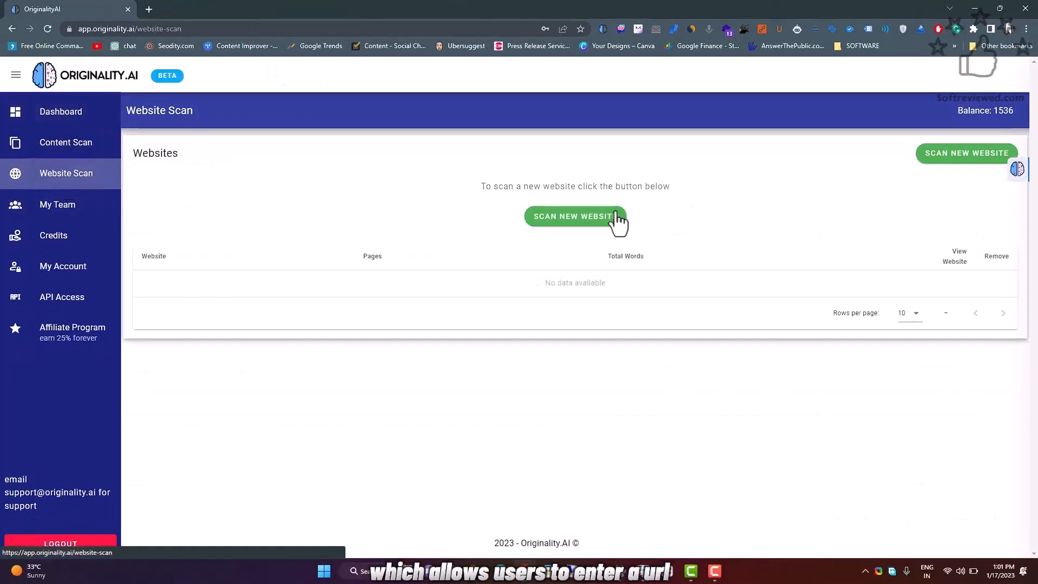
left_click(575, 216)
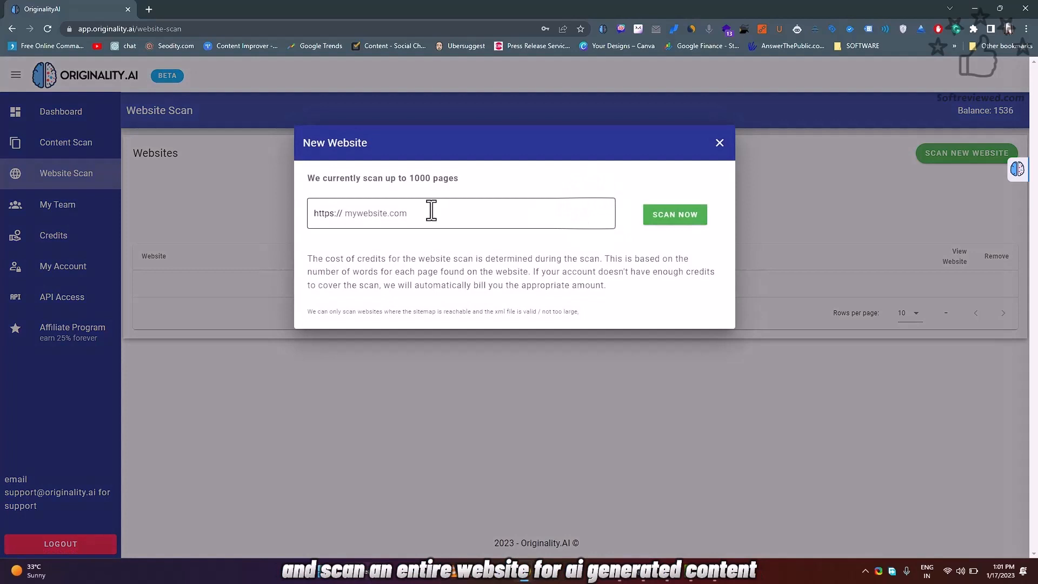
type("softreviewed.com/")
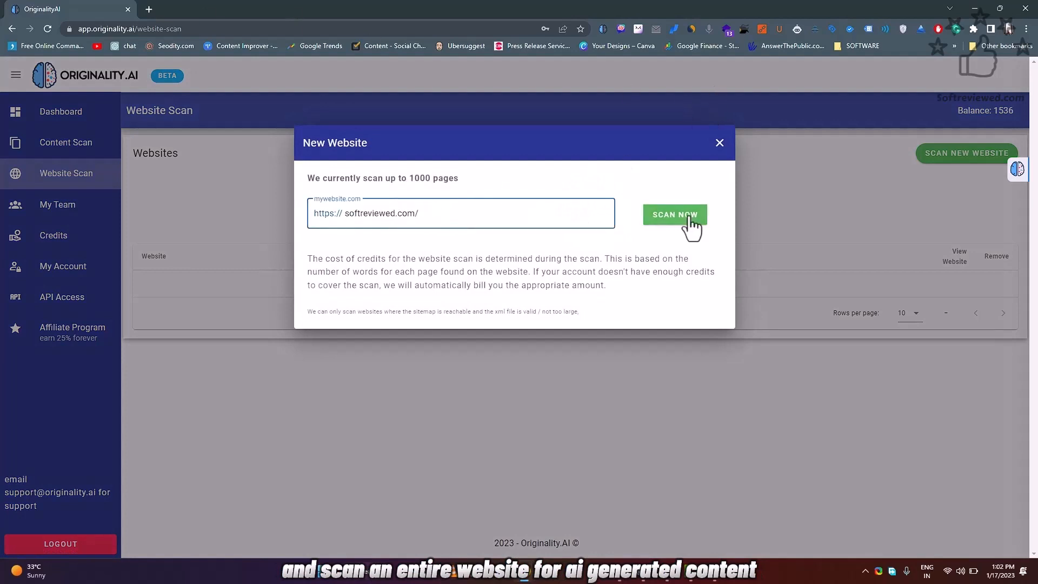
left_click(675, 214)
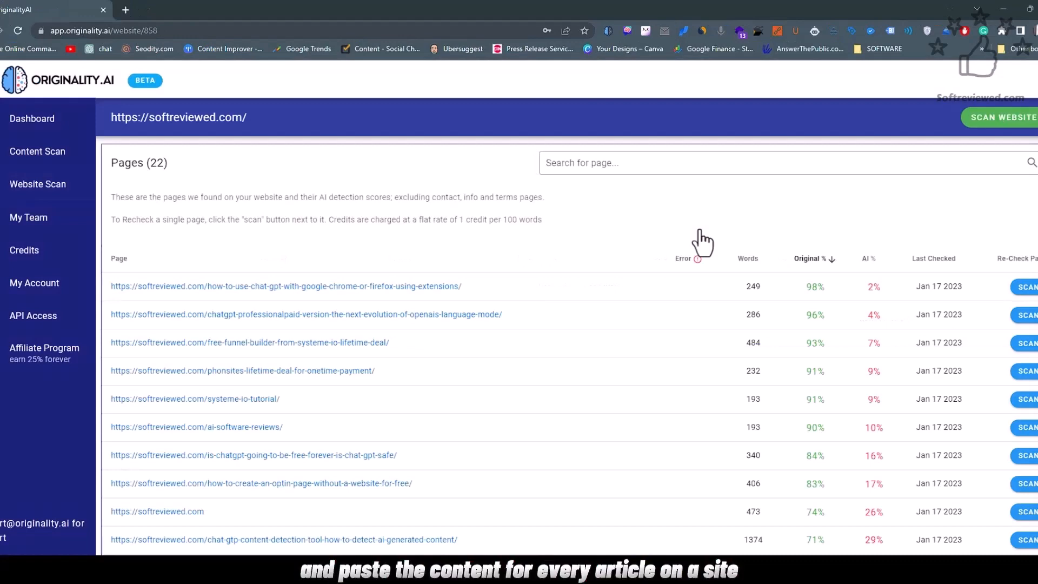
scroll("down", 3)
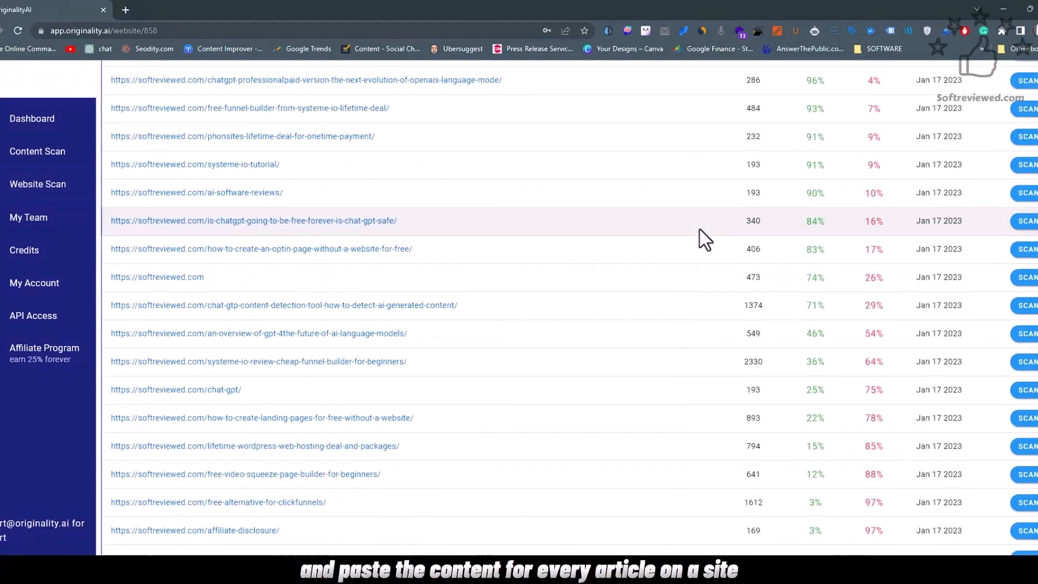
scroll("down", 3)
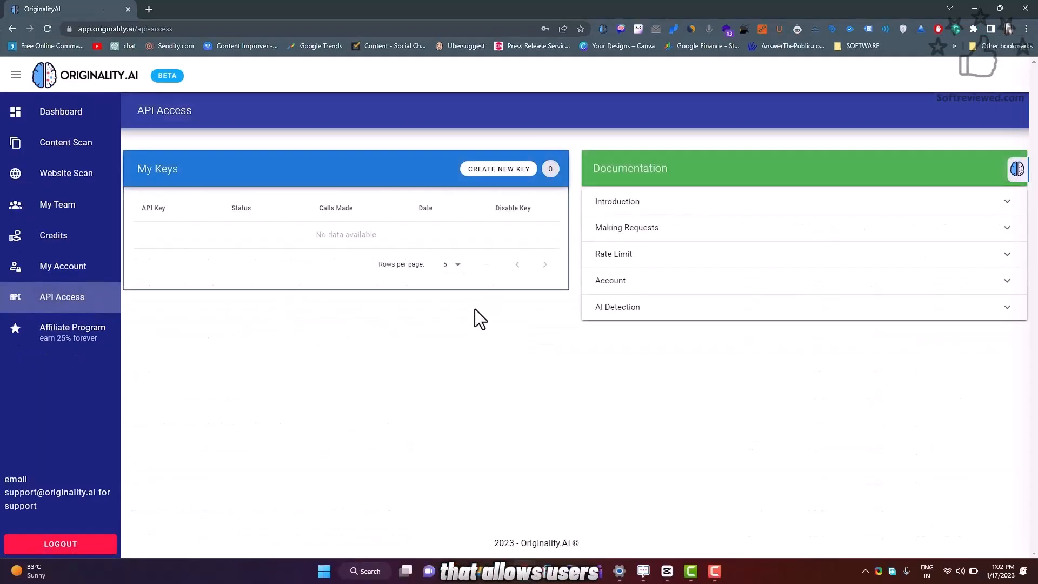
Create a new API key, giving two active keys, and copy the first key
left_click(498, 168)
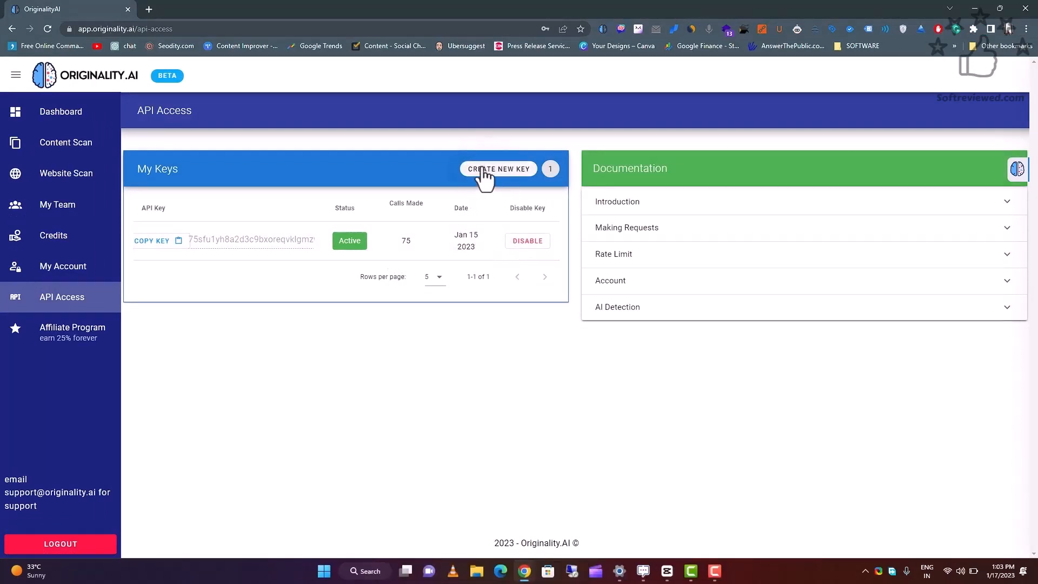
left_click(498, 168)
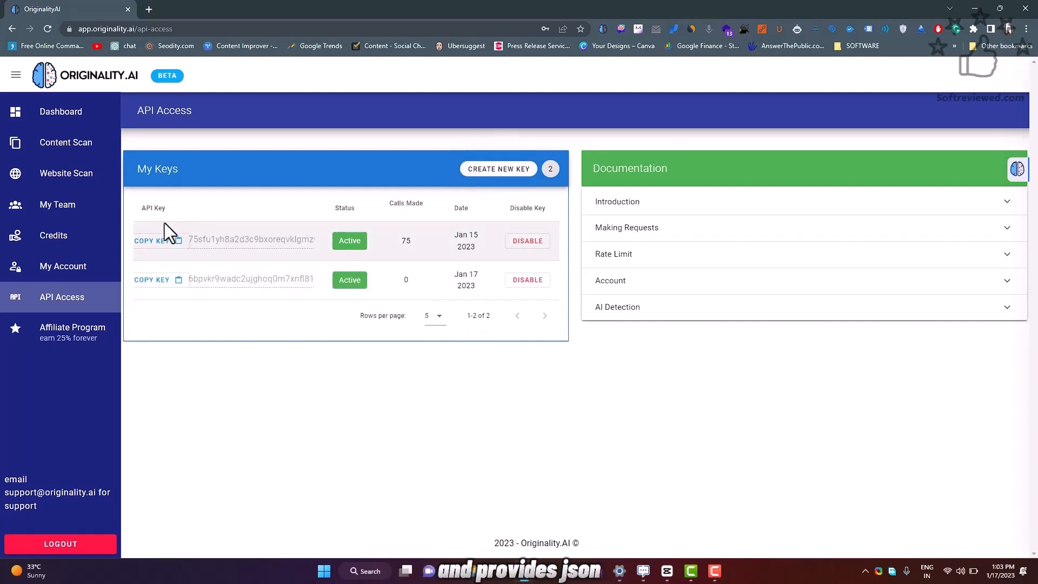
left_click(497, 168)
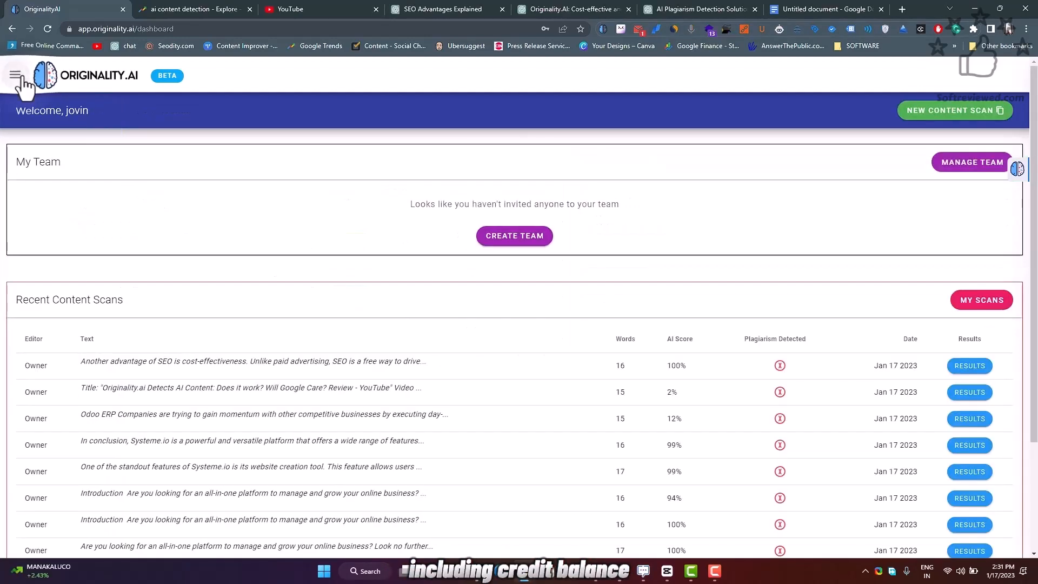
Scan the SEO text with Detect AI and Plagiarism Check, scoring 99% AI, no plagiarism
left_click(16, 75)
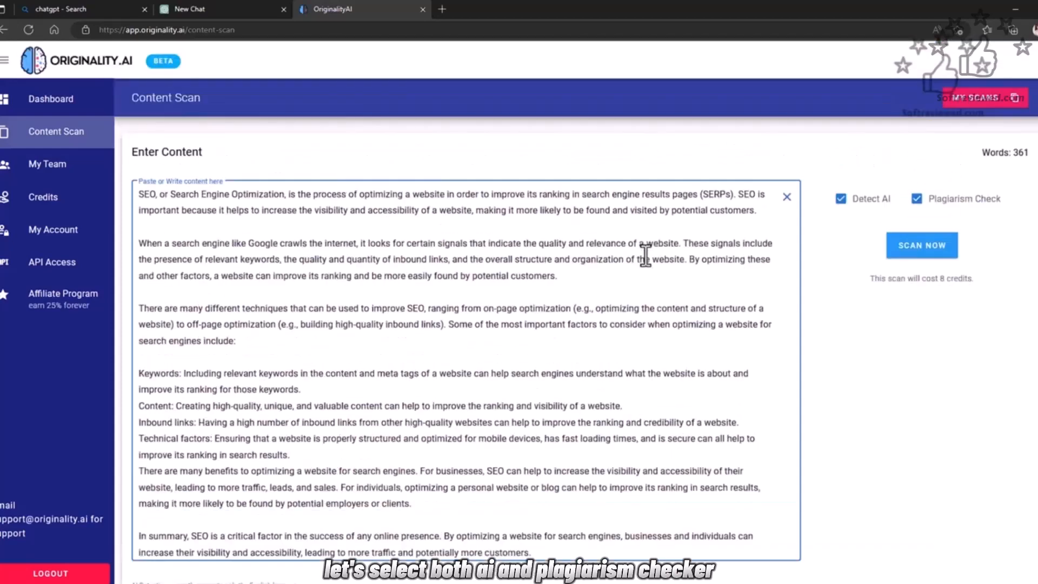
left_click(921, 245)
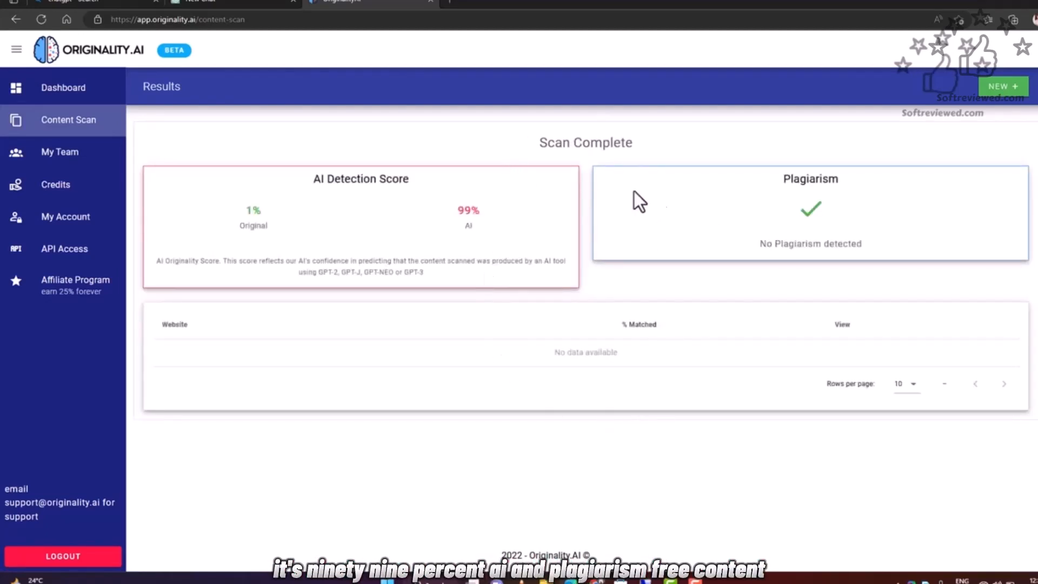
mouse_move(818, 235)
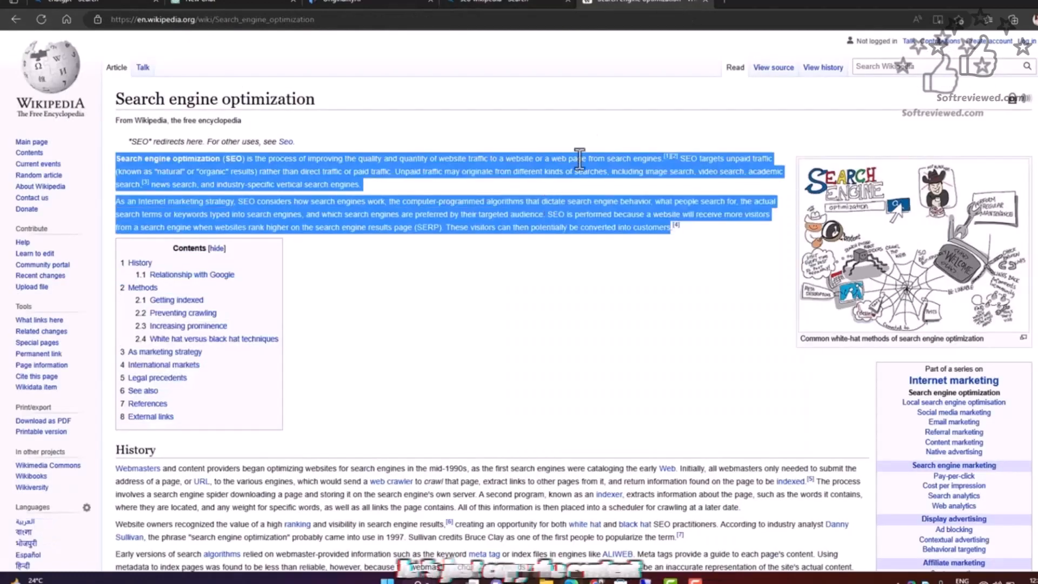
Copy the Wikipedia SEO intro and open an empty content scan form
left_click(337, 2)
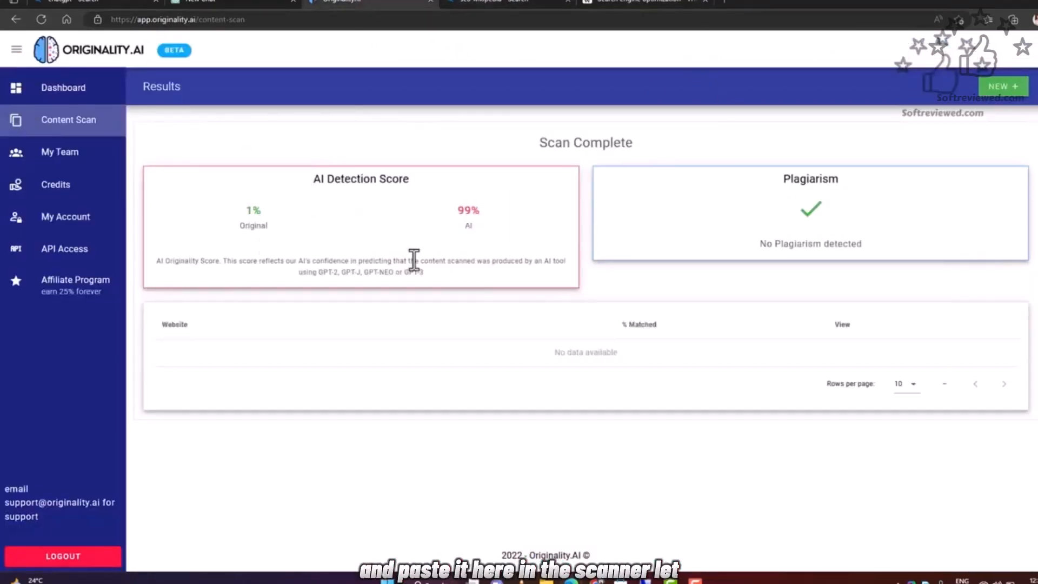
mouse_move(63, 87)
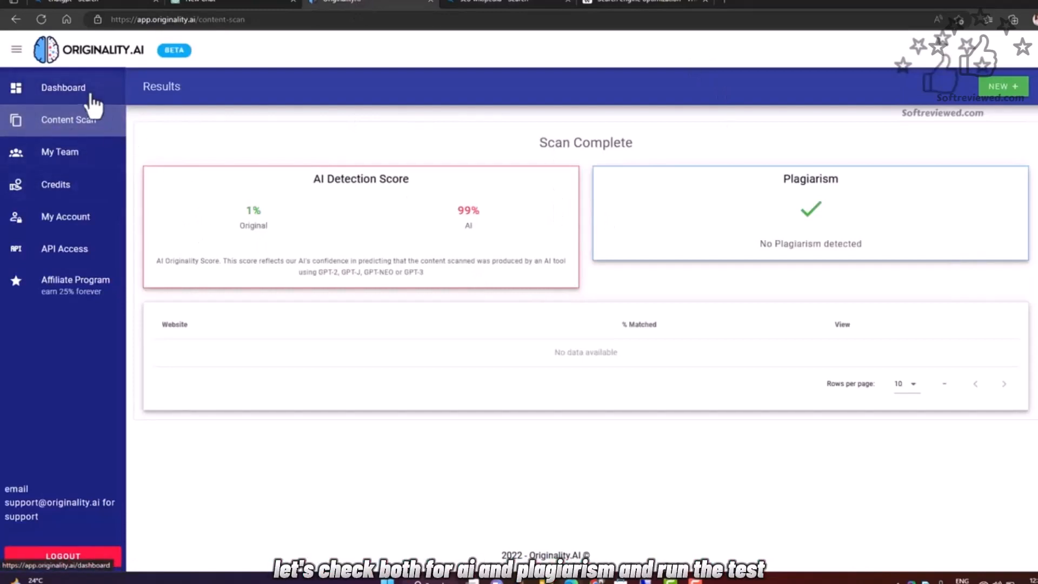
left_click(68, 120)
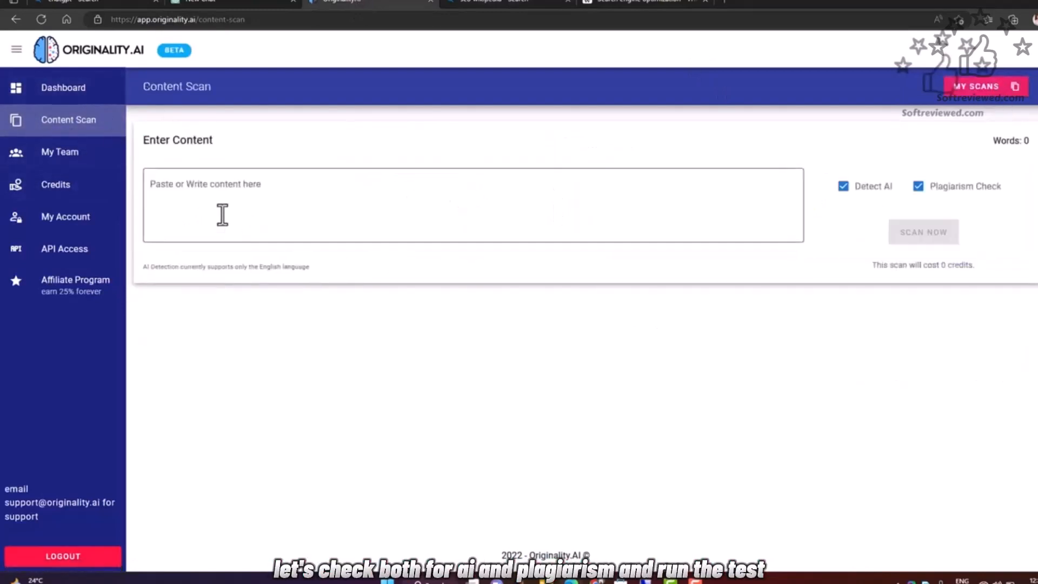
left_click(923, 232)
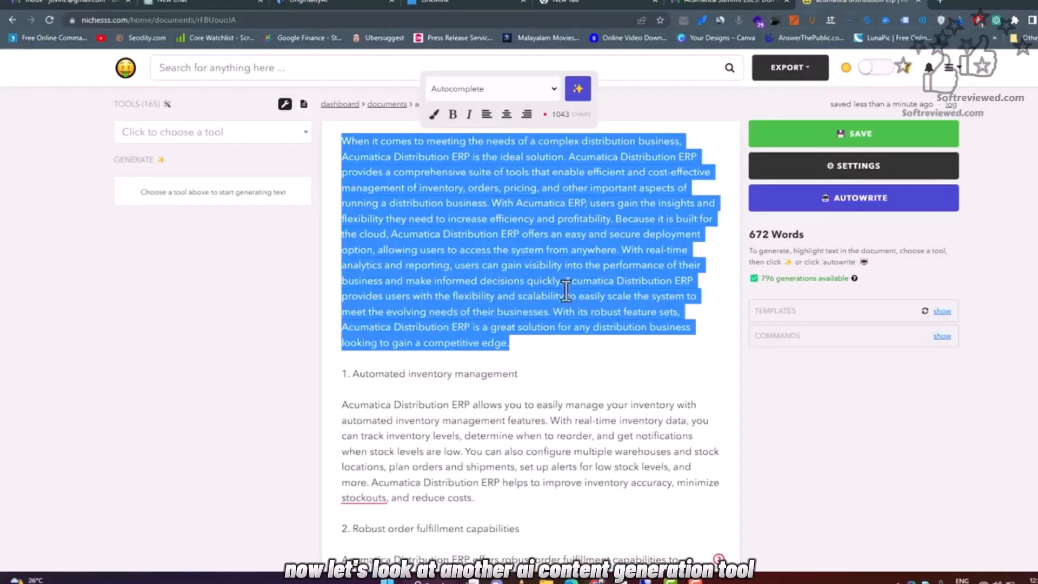
mouse_move(558, 76)
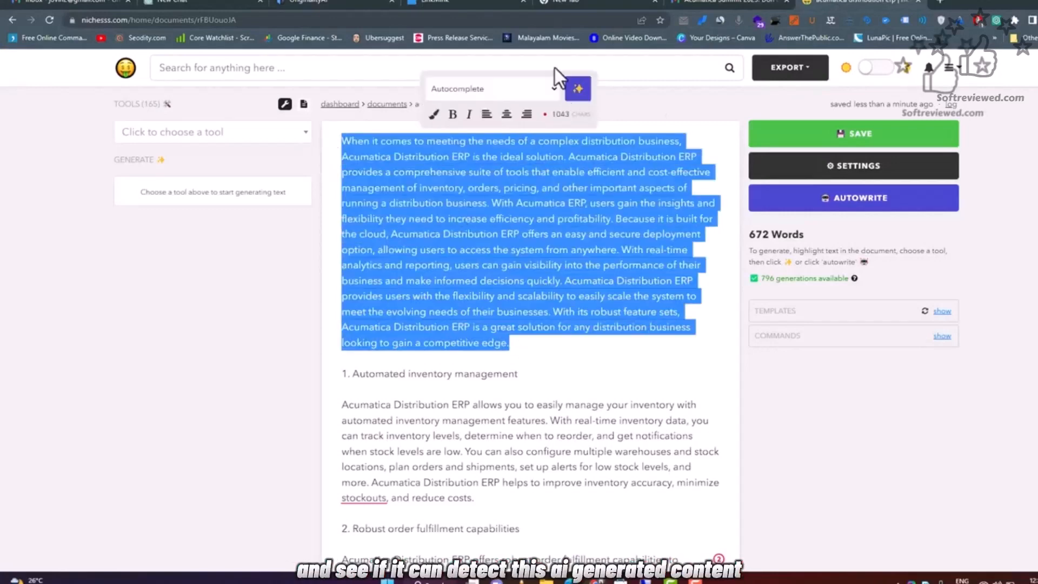
Paste the Acumatica Distribution ERP passage into a new content scan and run it
left_click(304, 2)
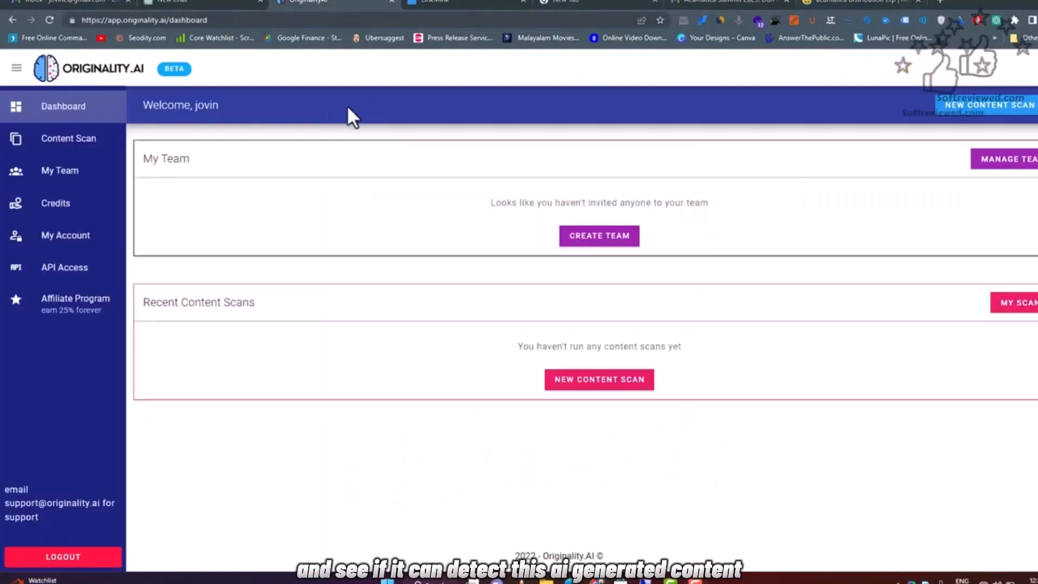
mouse_move(398, 312)
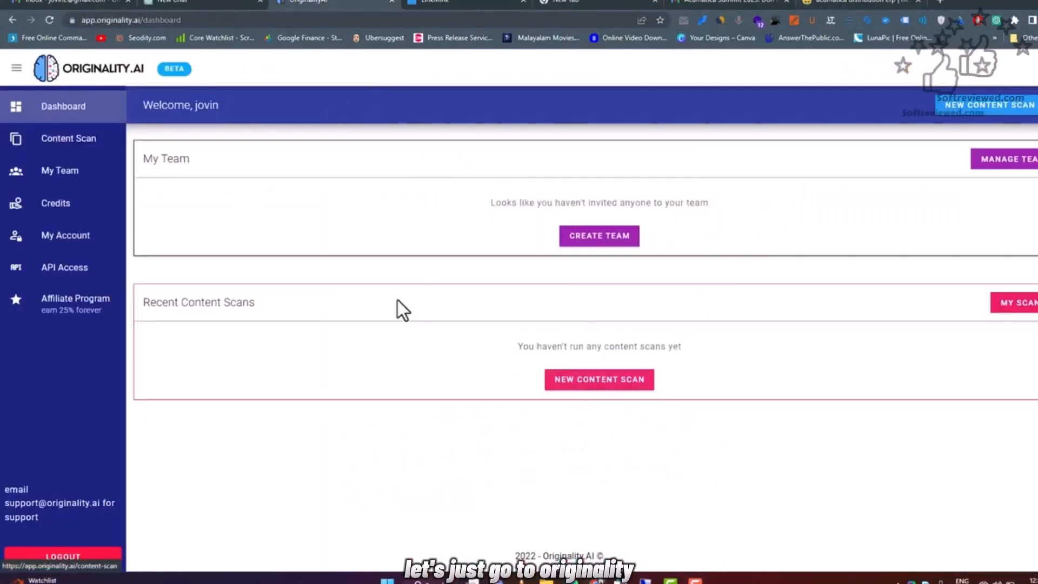
left_click(68, 138)
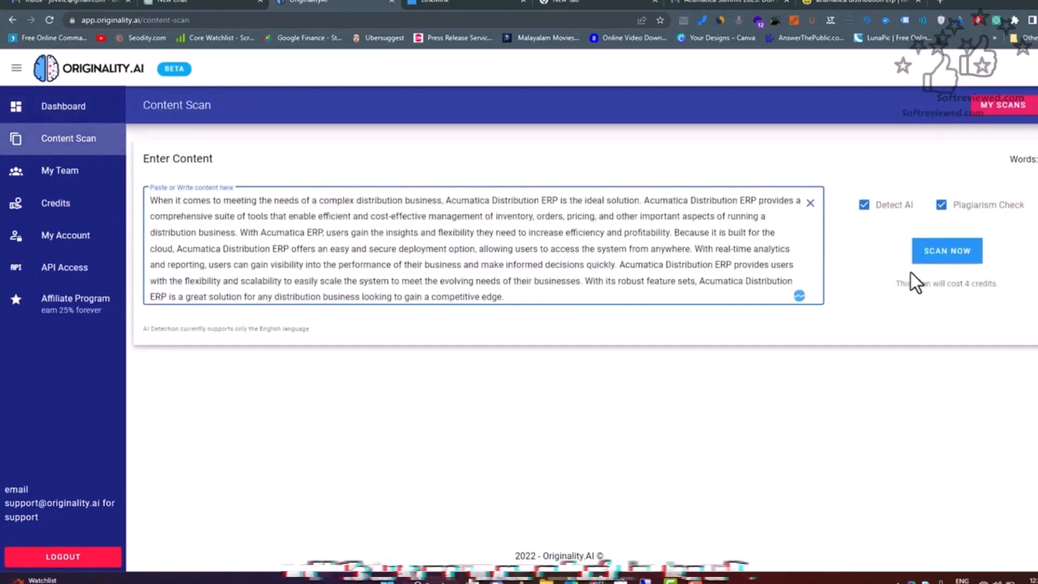
left_click(946, 251)
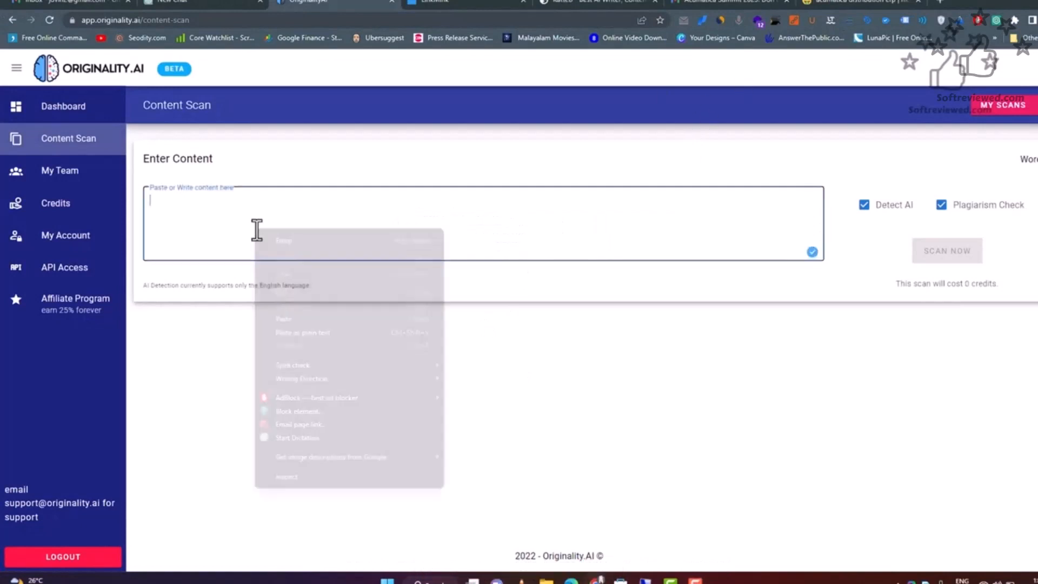
left_click(947, 250)
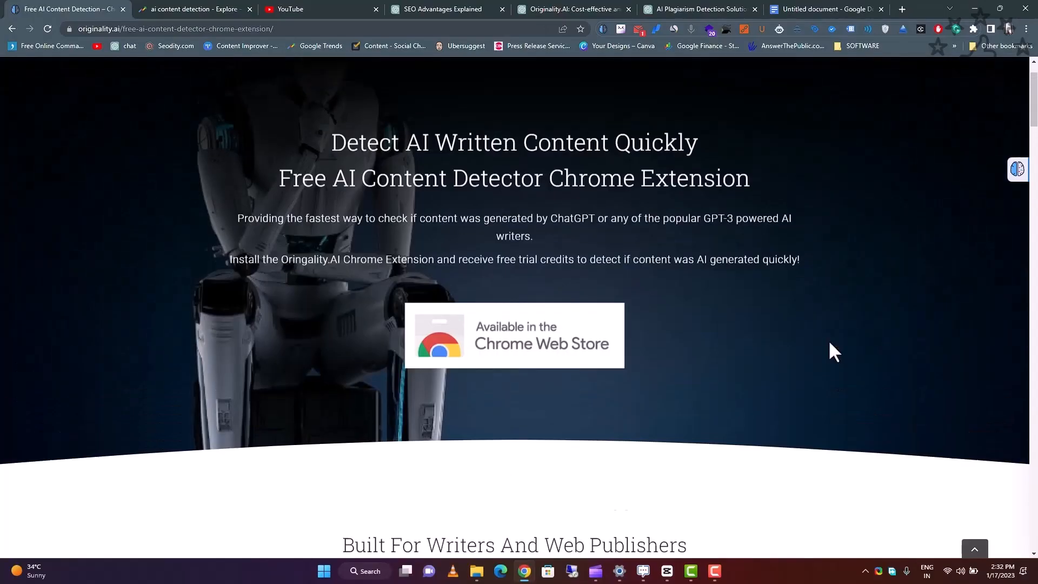
Scroll through the free AI detector Chrome extension's feature sections
scroll("down", 3)
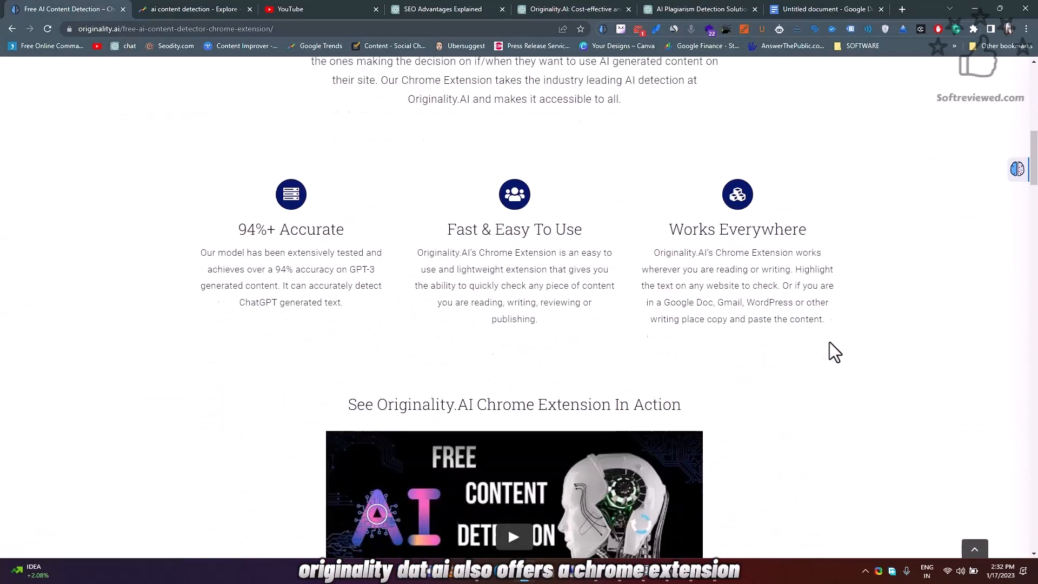
scroll("down", 3)
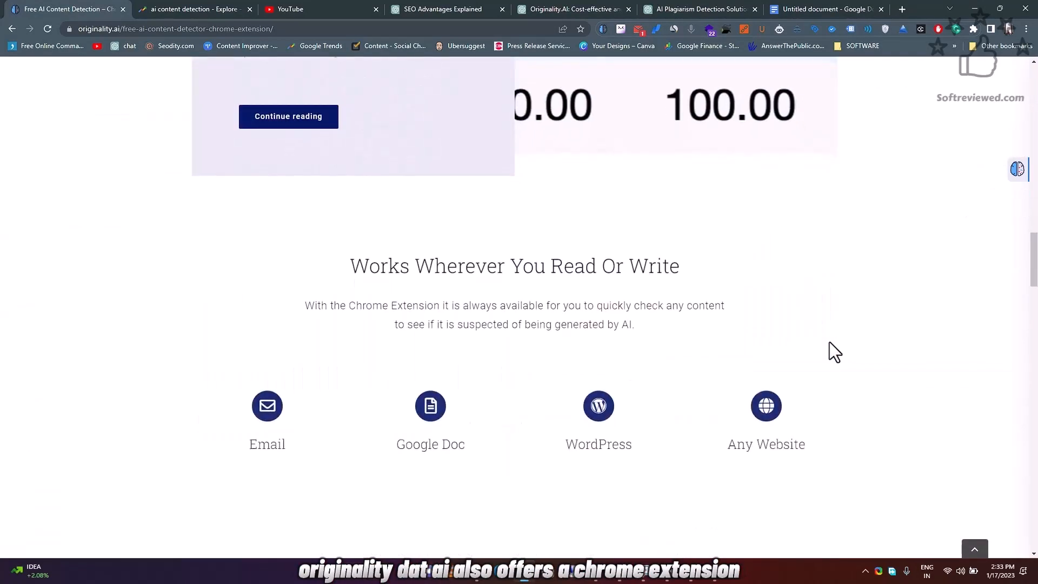
scroll("down", 3)
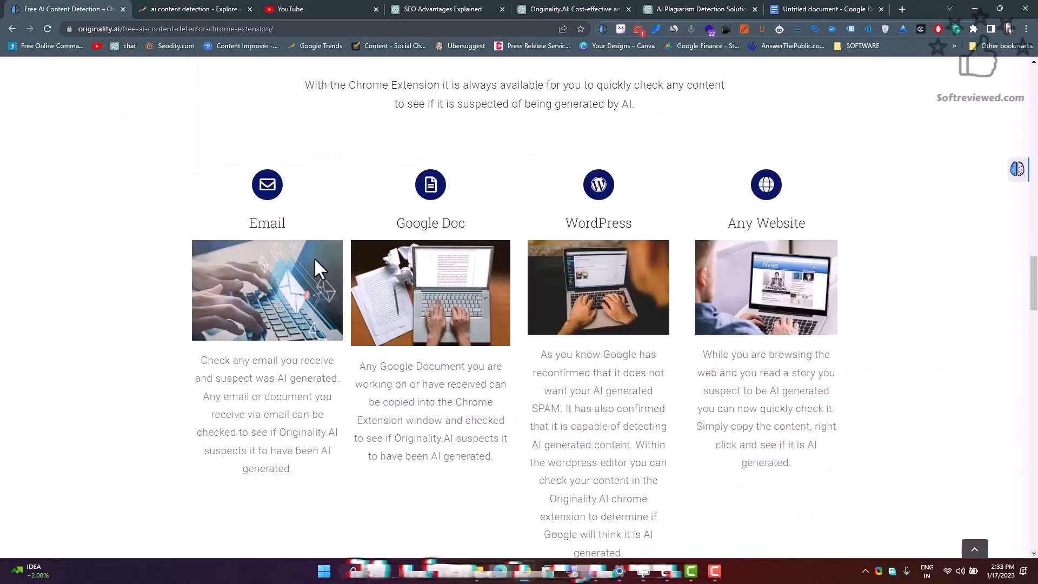
scroll("down", 3)
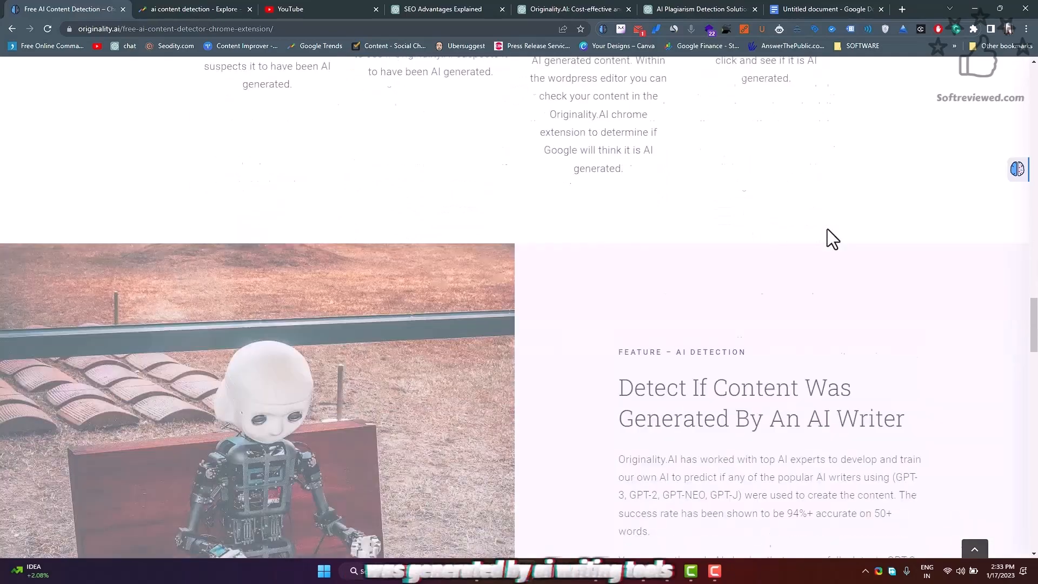
scroll("down", 3)
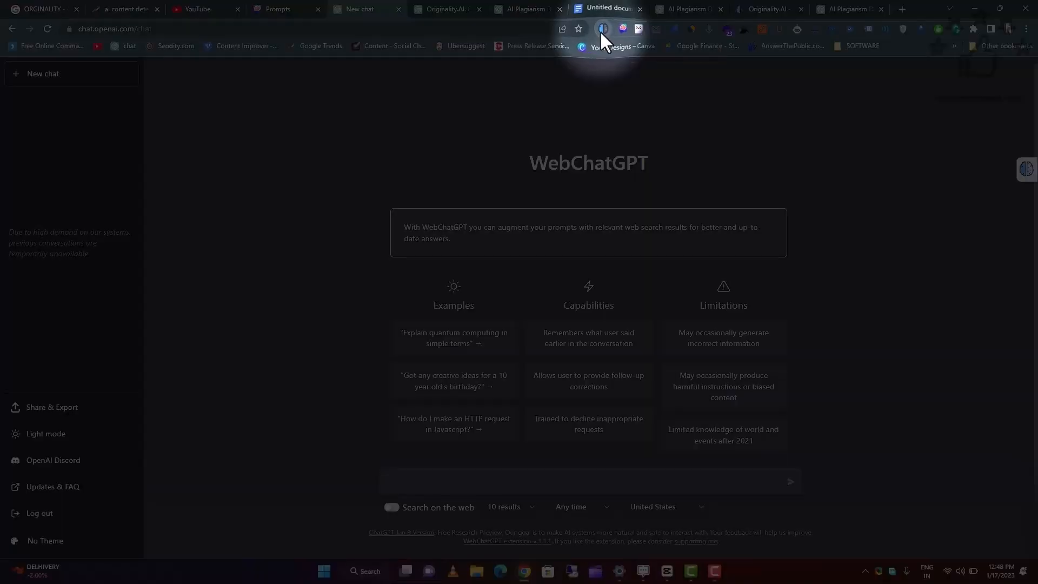
Check the ChatGPT page with the Originality.AI extension, scoring Original 0 and AI 100
left_click(602, 29)
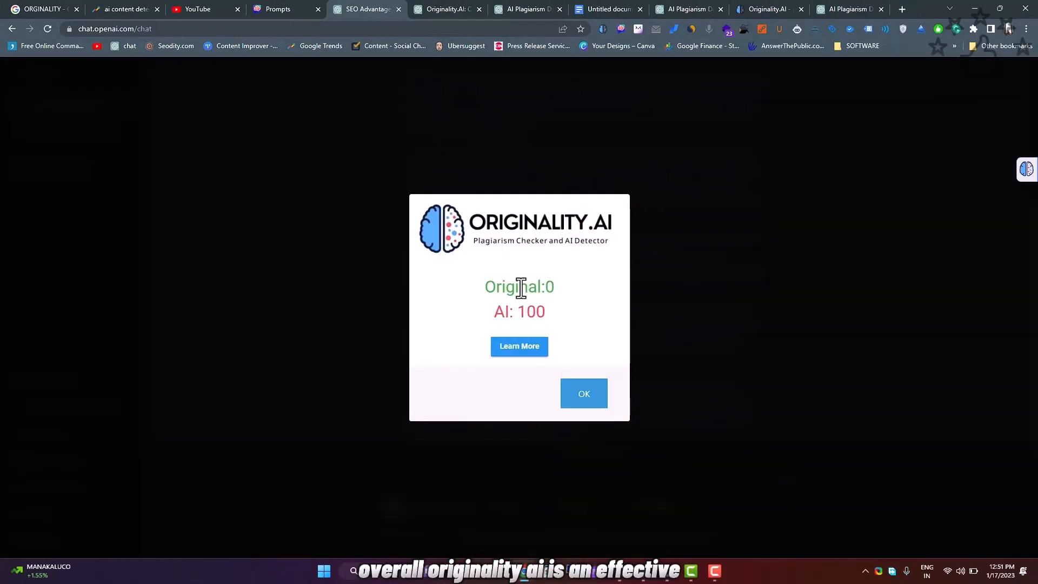
mouse_move(585, 393)
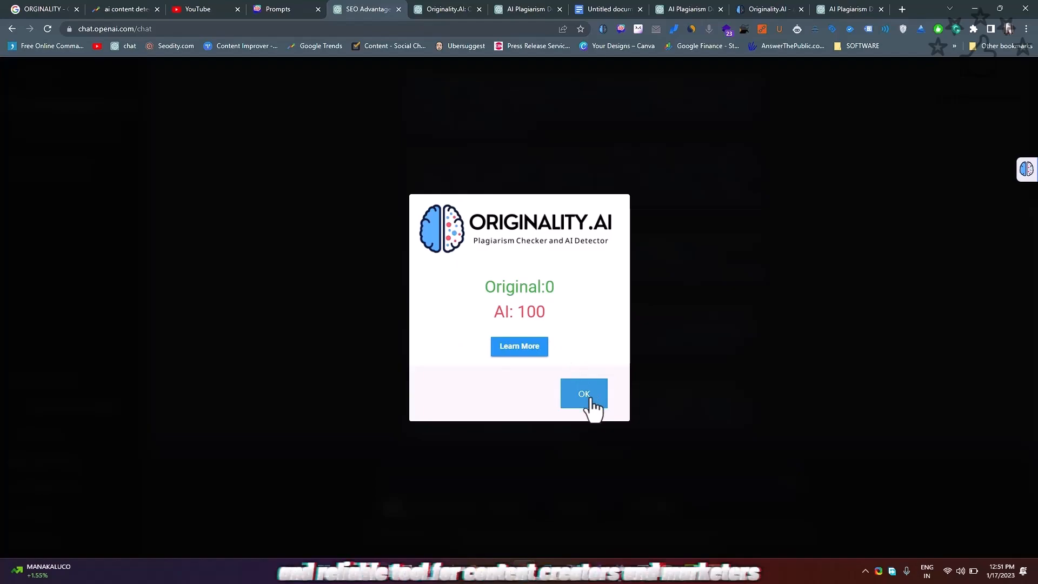